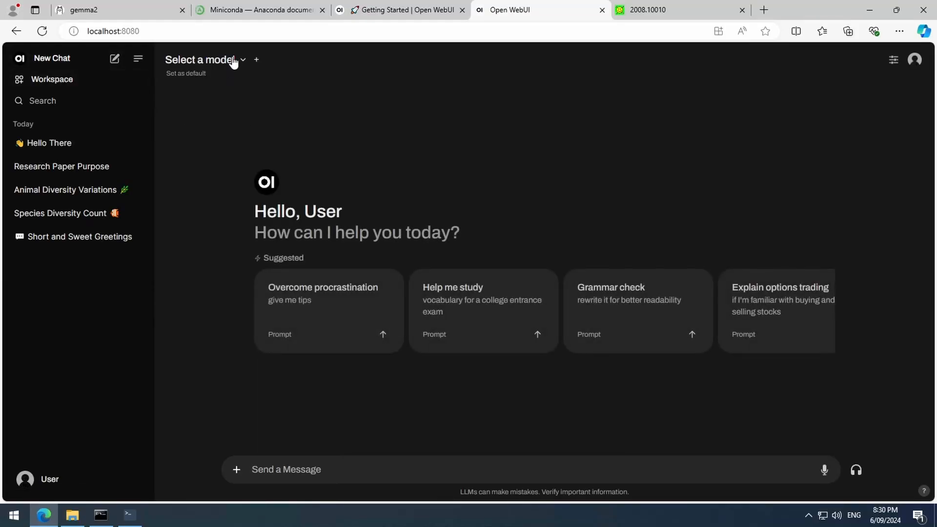
Choose llama3.1:latest as the chat model and bring up the attachment options.
left_click(200, 59)
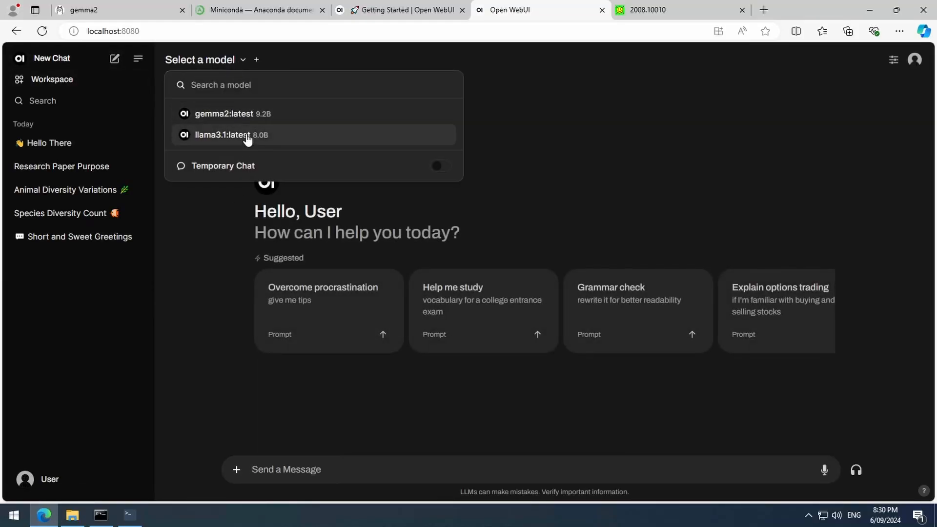
left_click(230, 135)
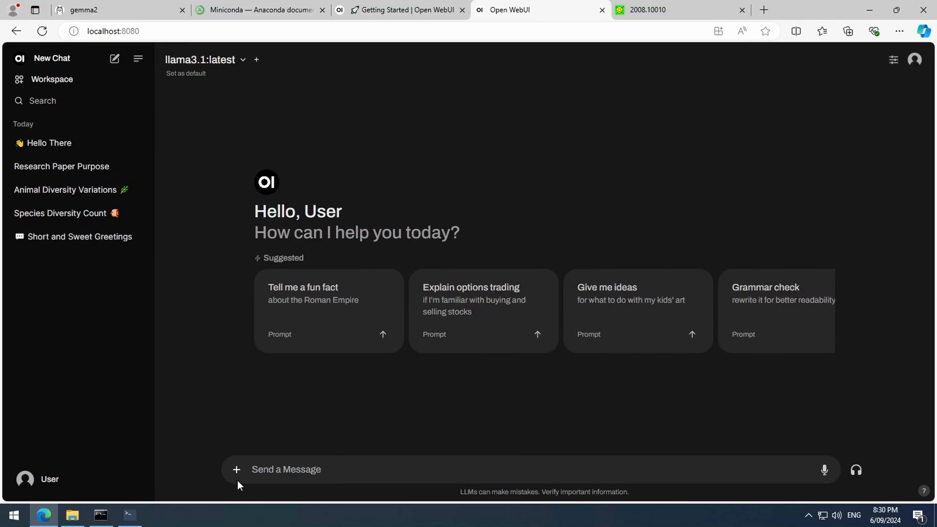
left_click(235, 469)
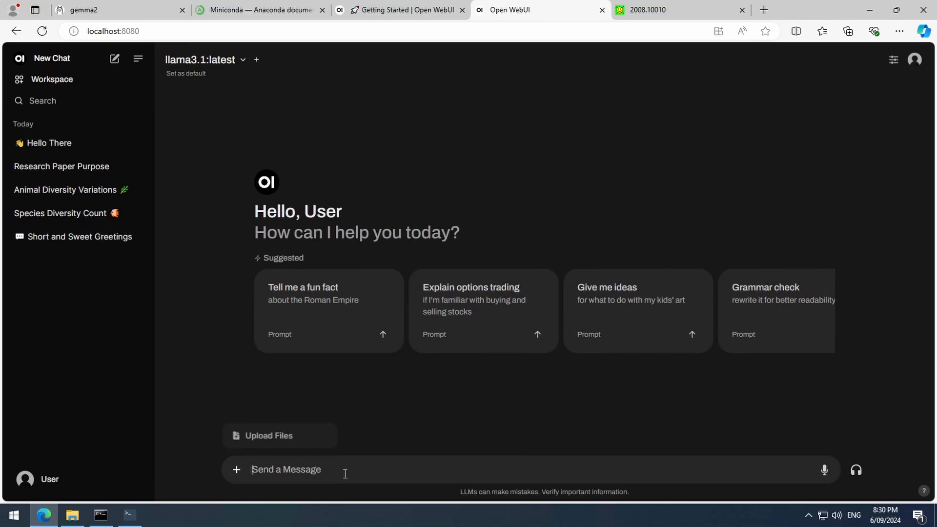
type("he")
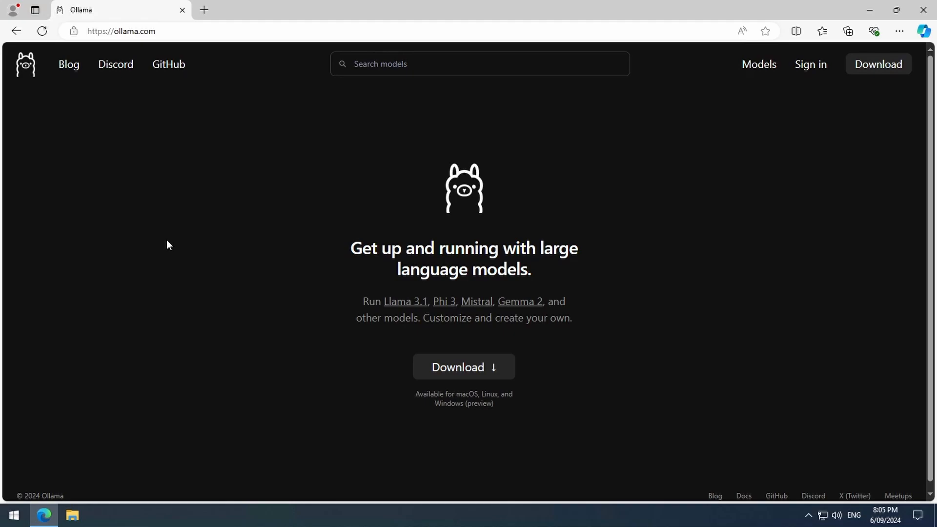
Download the Ollama Windows installer and run OllamaSetup.exe to install Ollama.
left_click(462, 367)
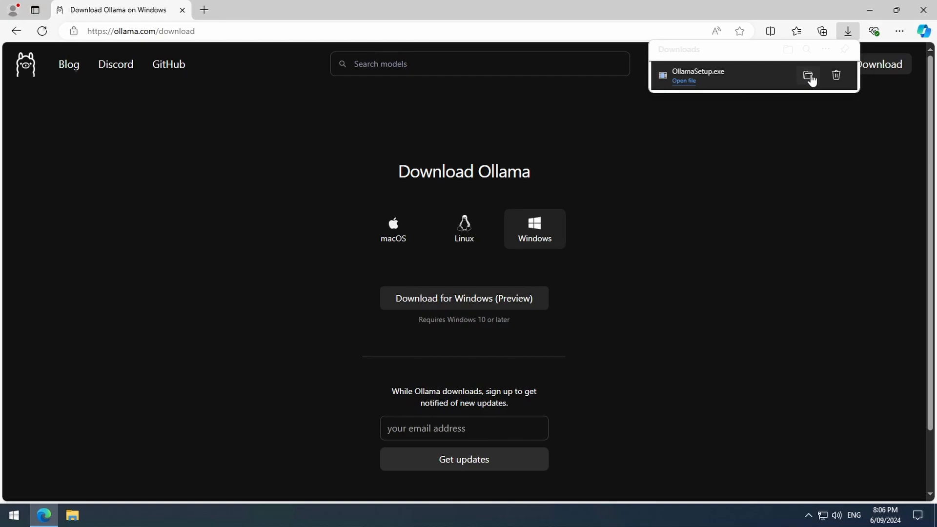
left_click(807, 76)
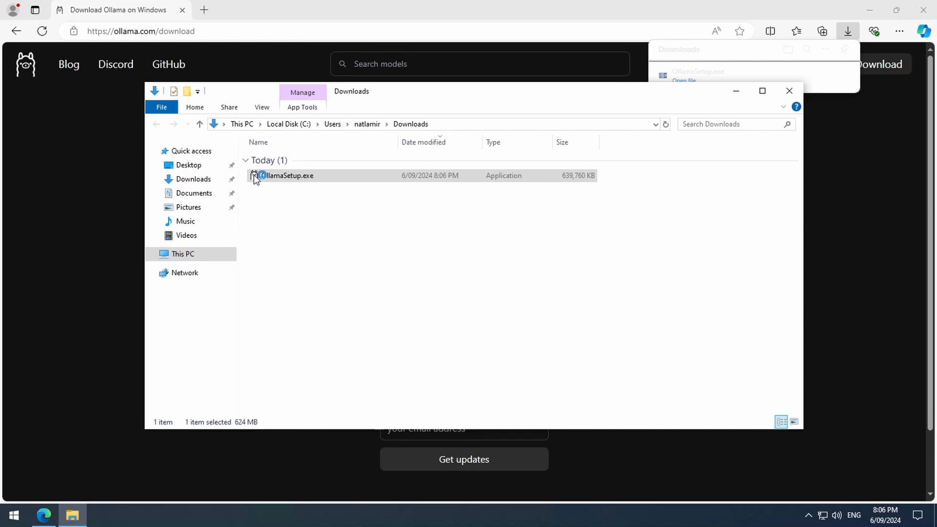
double_click(287, 174)
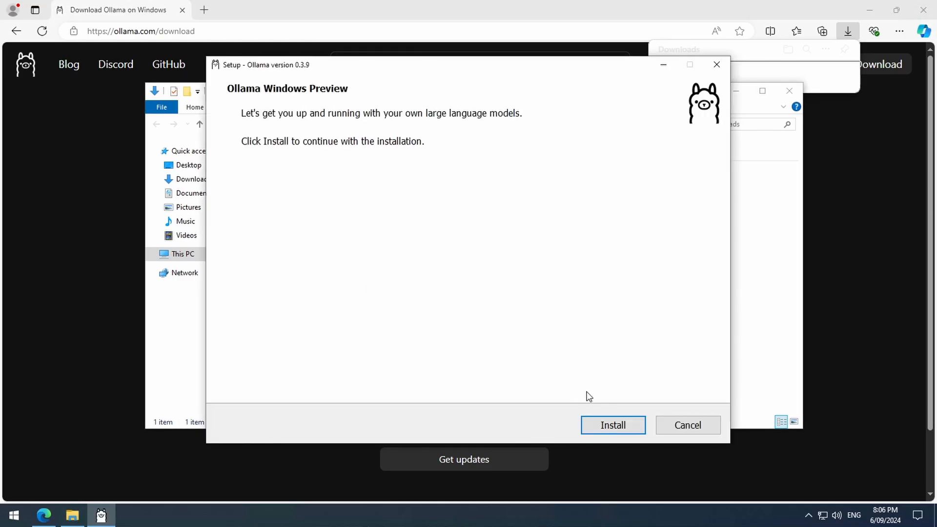
left_click(612, 424)
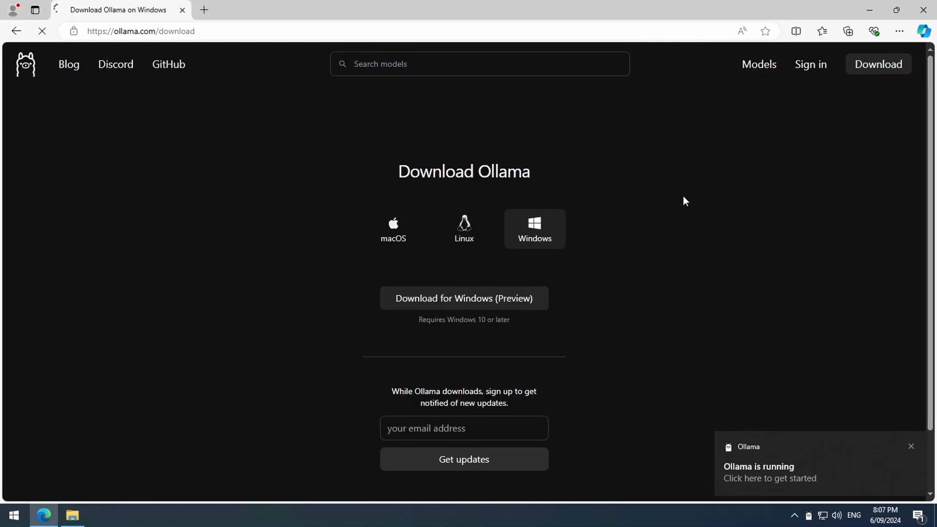
Go to the Models library and view the llama3.1 model page.
left_click(759, 64)
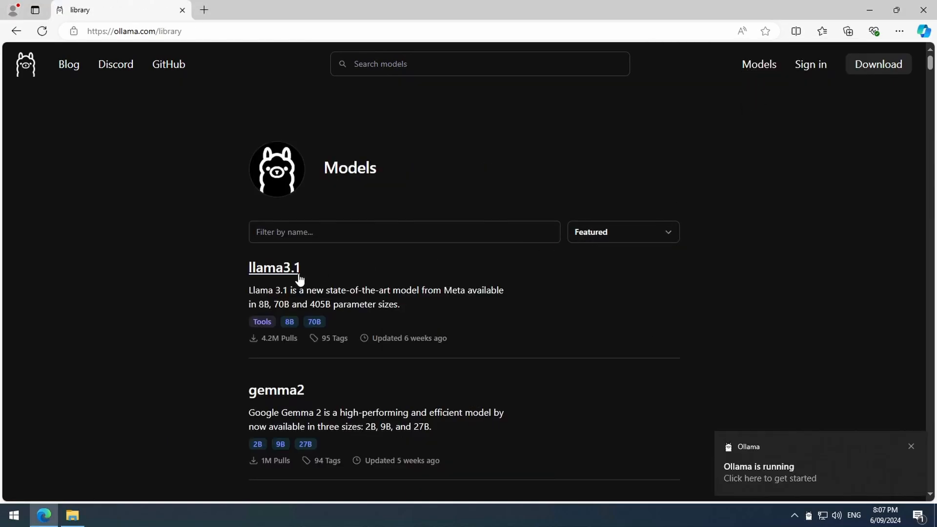
left_click(273, 268)
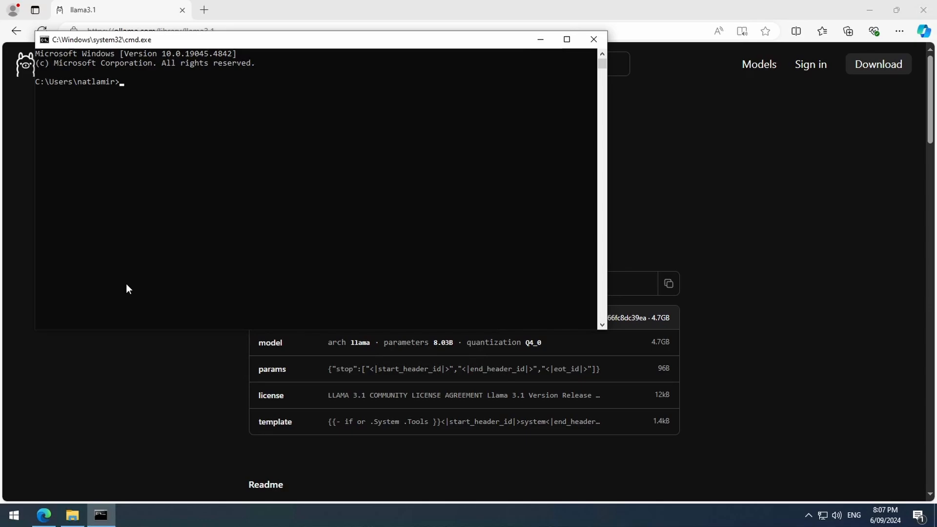
Run 'ollama list' then 'ollama pull llama3.1' to download the model.
type("ollama list")
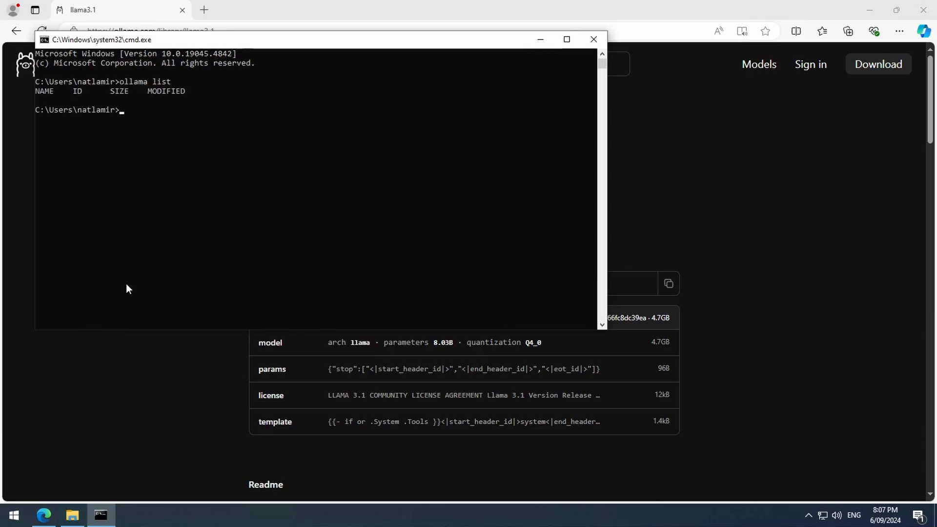
type("ollama")
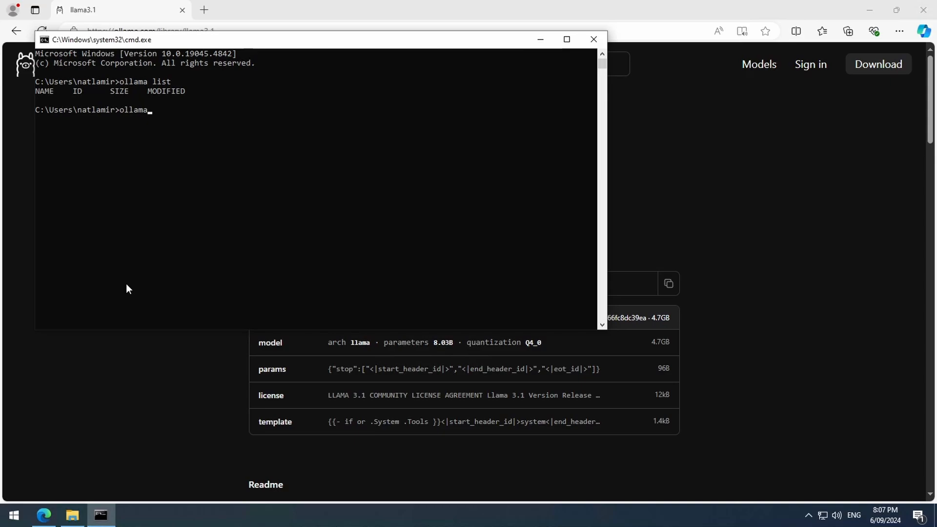
type("pull")
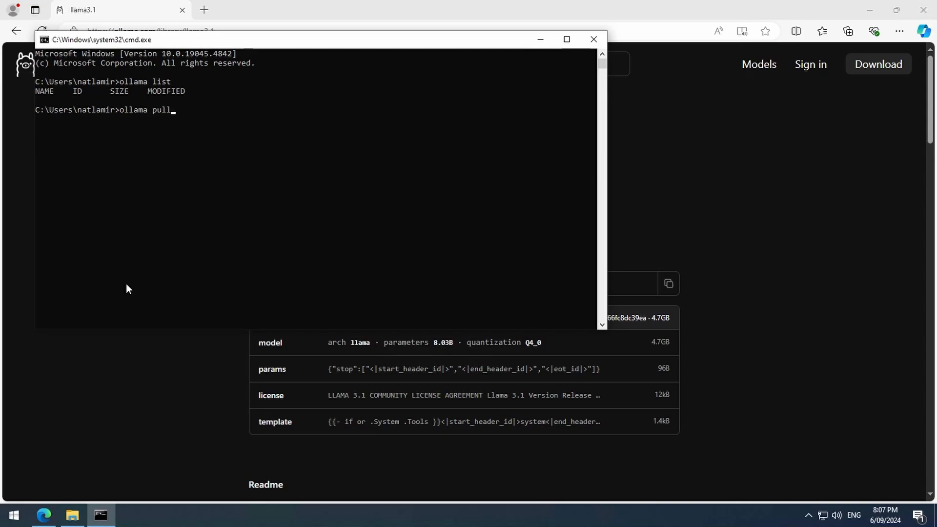
type("llama3.1")
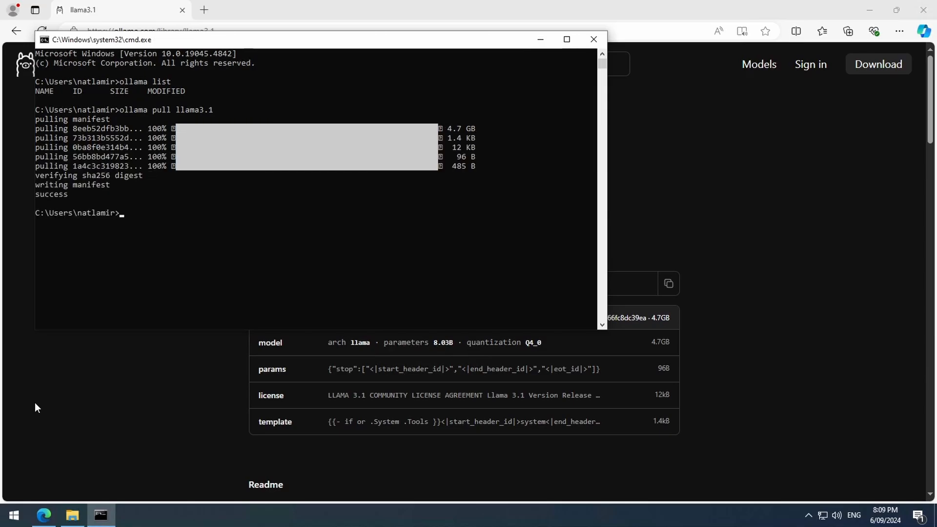
type("ollama pull llama3.1")
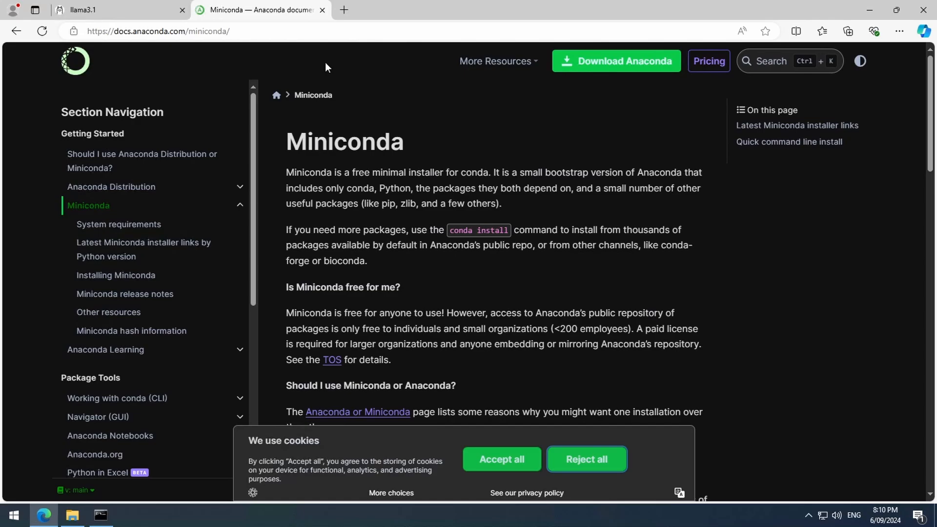
mouse_move(602, 479)
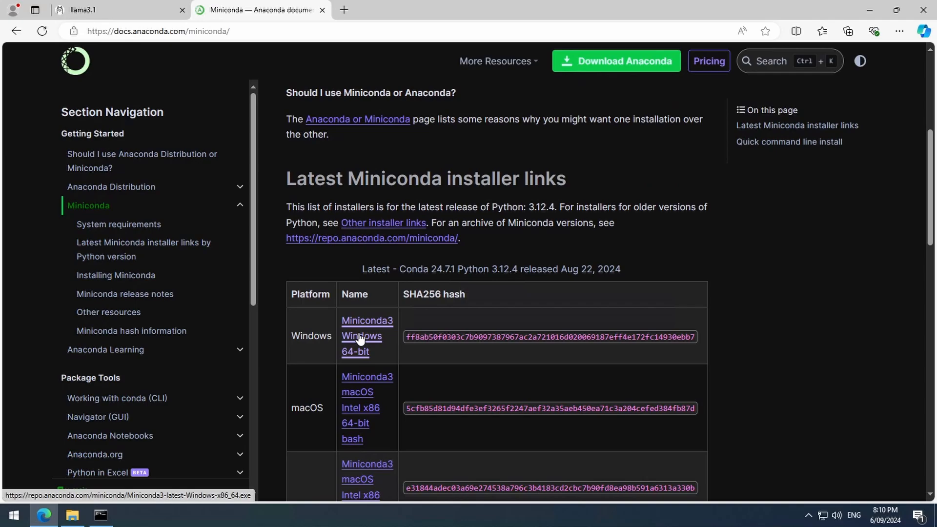
Download the Miniconda3 Windows 64-bit installer and start setup with the Just Me option.
left_click(361, 336)
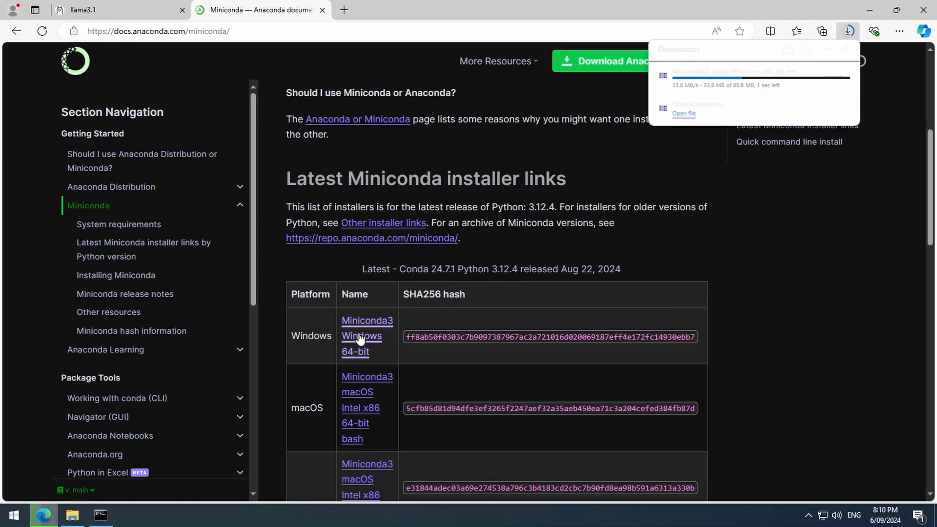
left_click(71, 515)
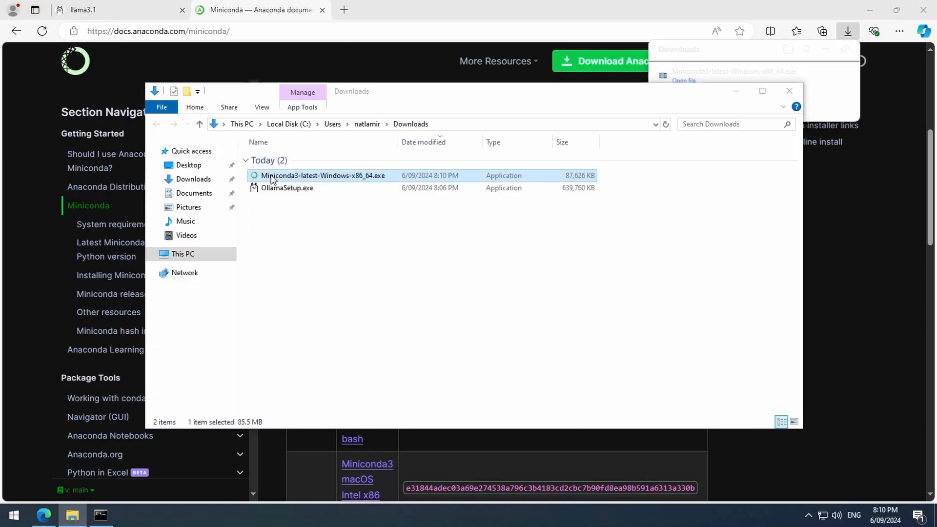
double_click(323, 175)
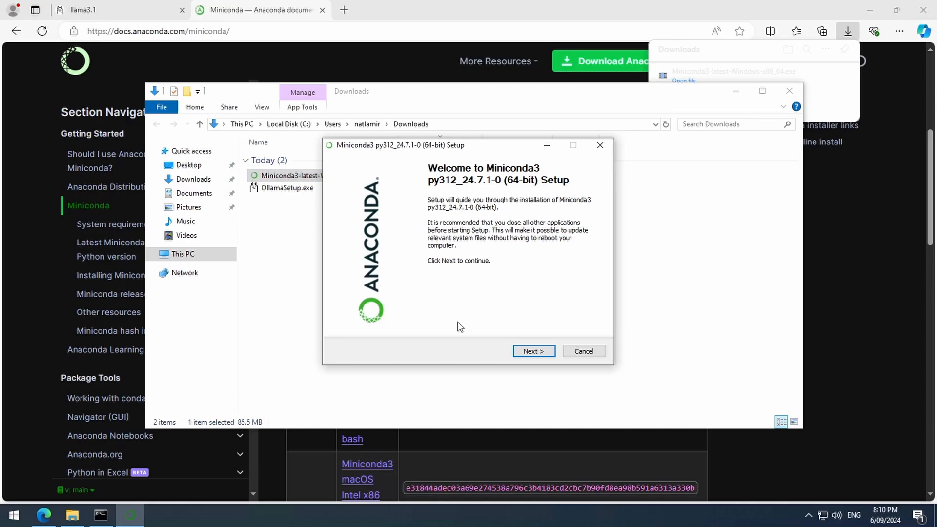
left_click(533, 350)
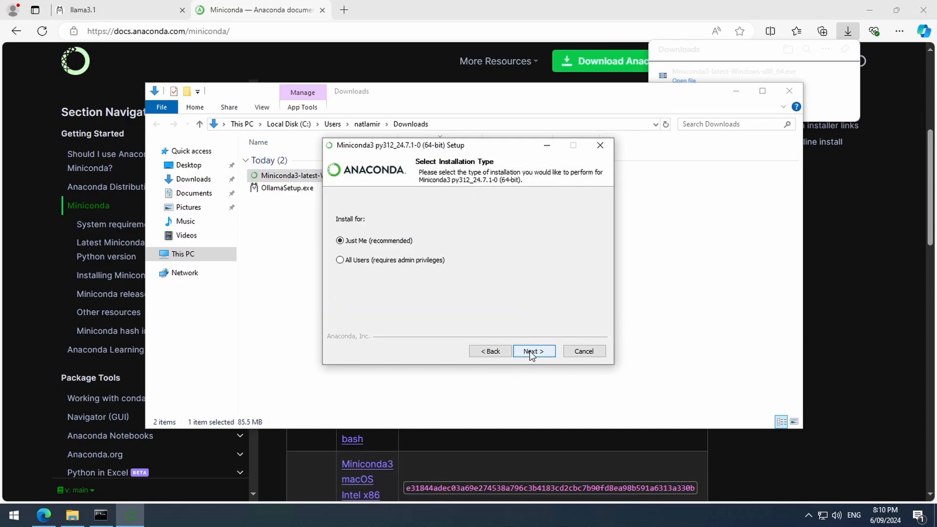
left_click(532, 350)
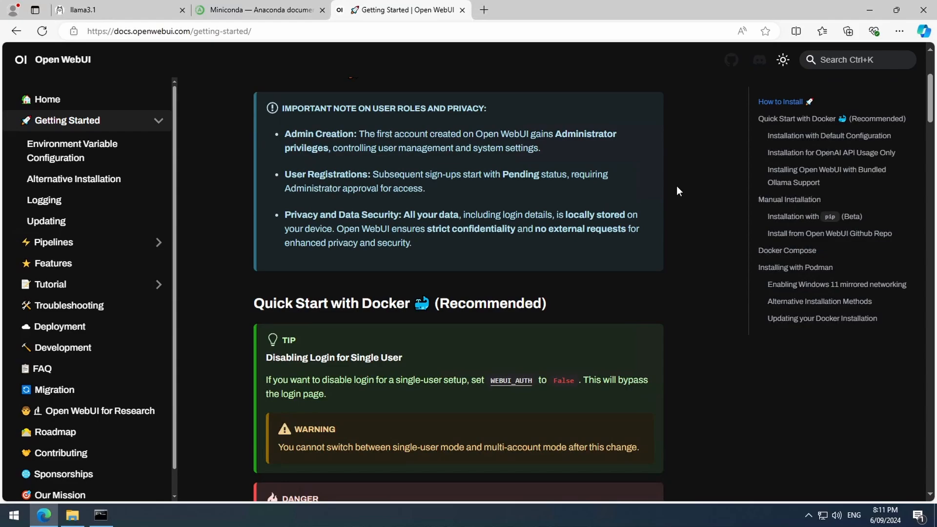
Follow the WEBUI_AUTH link into the Environment Variable Configuration page in a new tab.
left_click(781, 59)
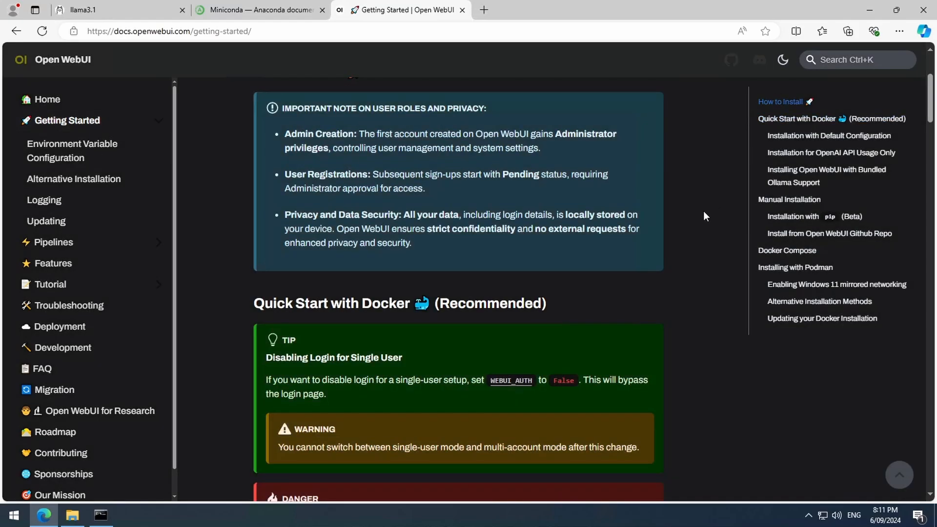
scroll("down", 3)
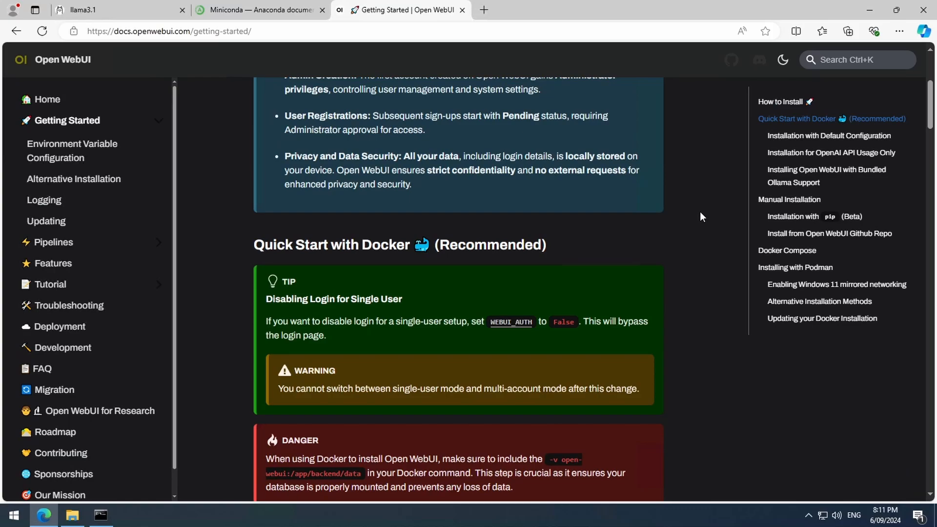
mouse_move(703, 241)
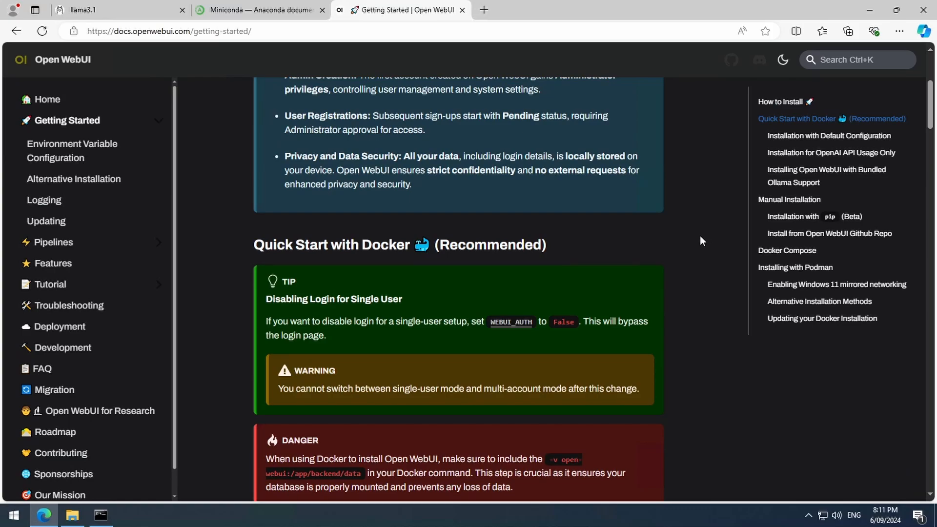
mouse_move(654, 271)
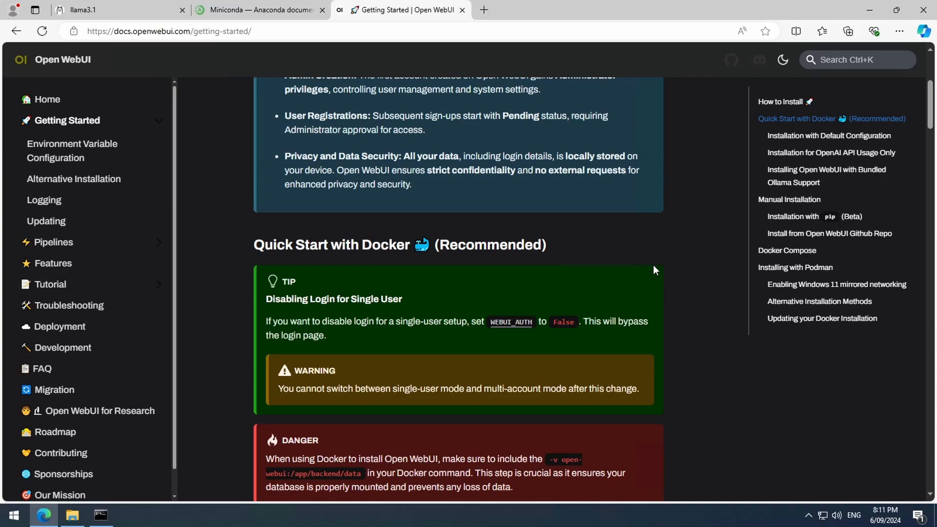
mouse_move(308, 321)
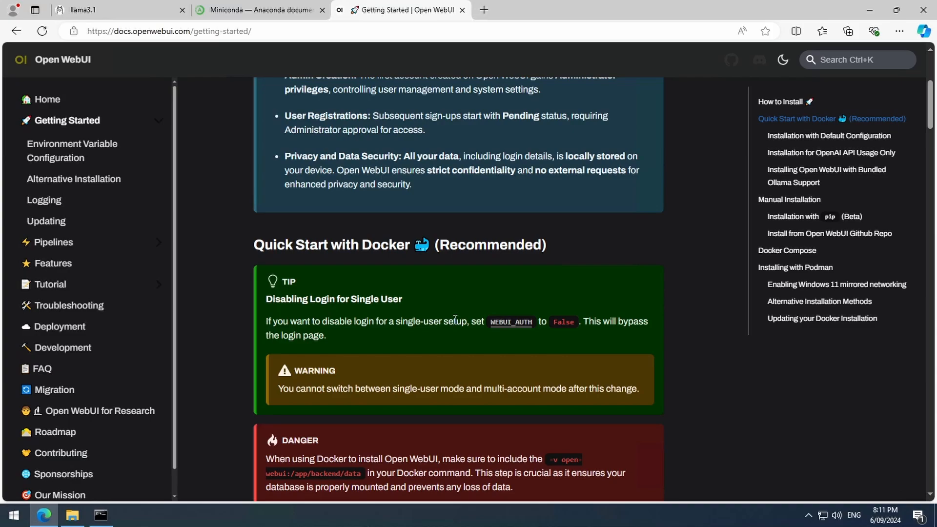
right_click(509, 321)
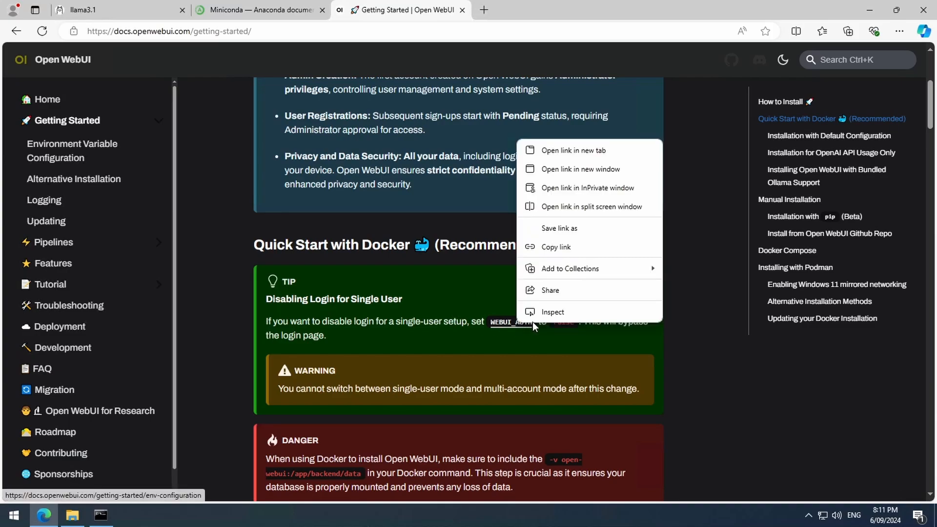
left_click(573, 150)
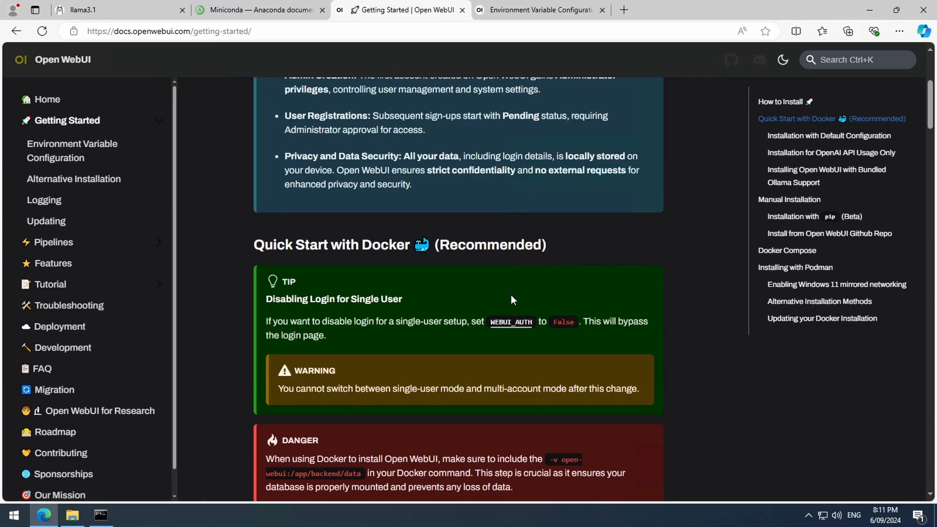
left_click(540, 10)
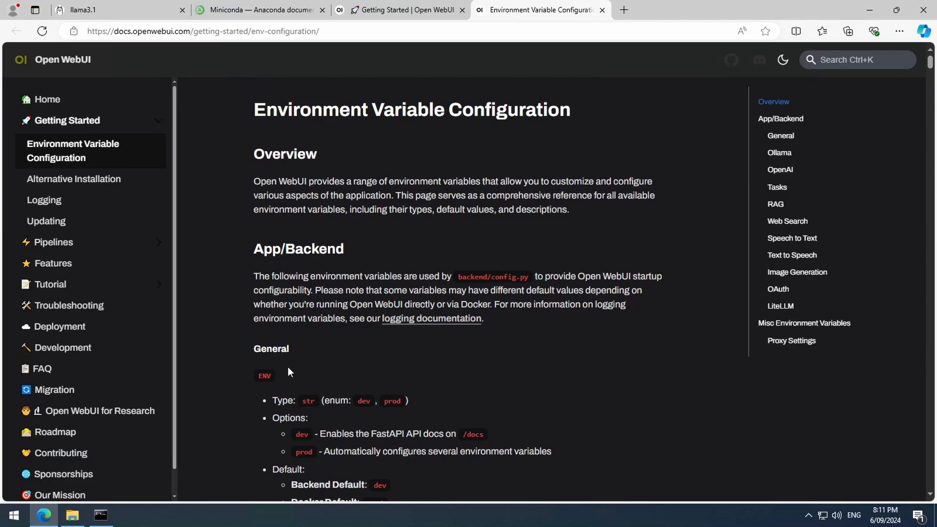
Locate the WEBUI_AUTH entry and copy its variable name.
scroll("down", 3)
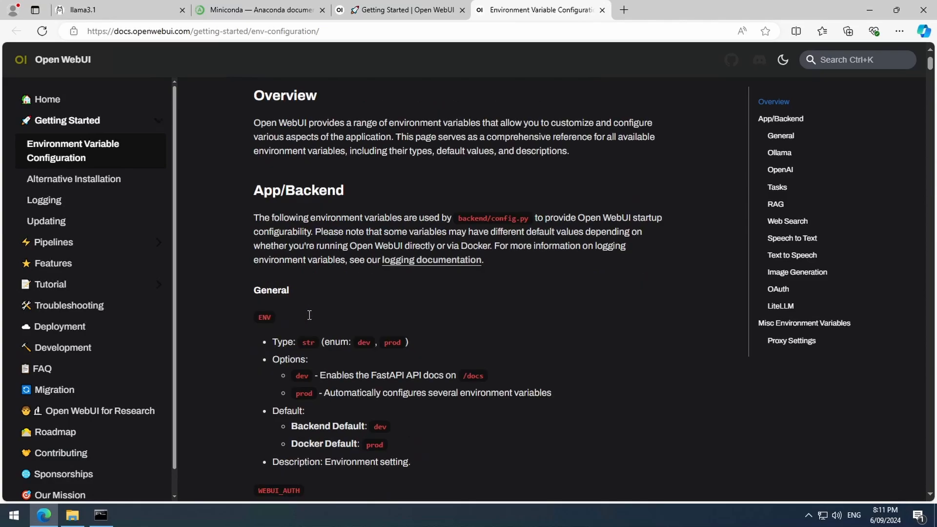
double_click(278, 373)
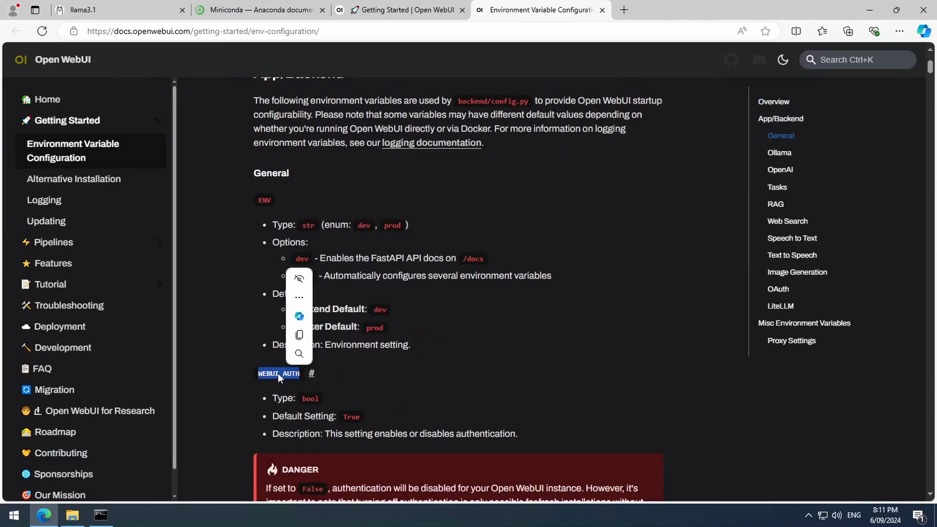
right_click(278, 374)
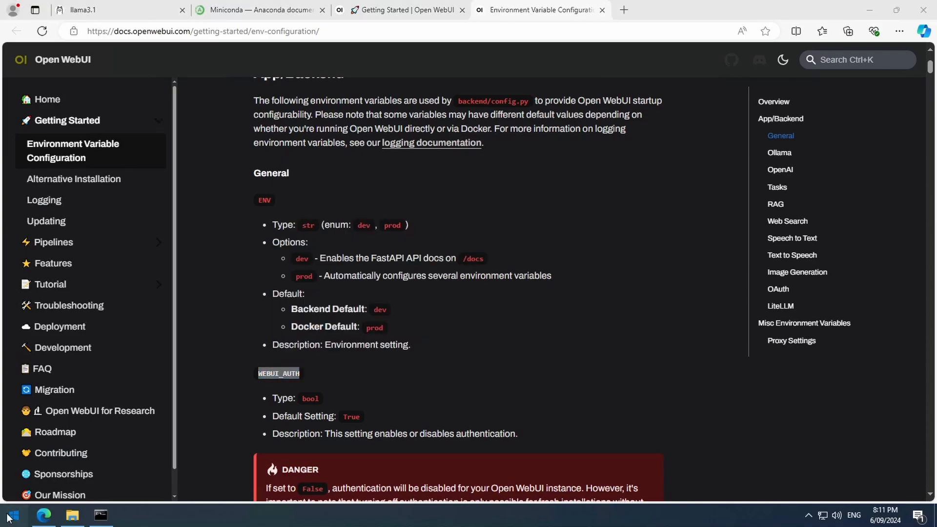
Add a WEBUI_AUTH user environment variable set to false and confirm it.
left_click(9, 514)
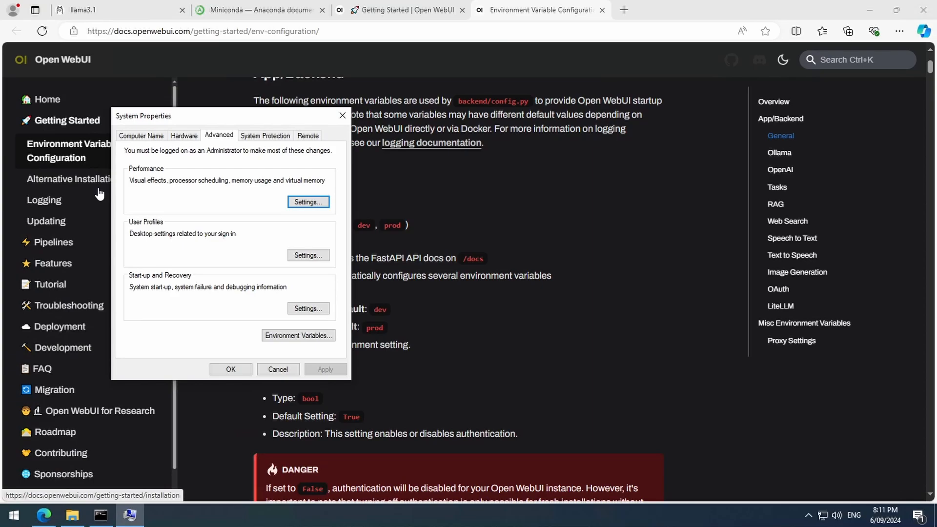
left_click(298, 335)
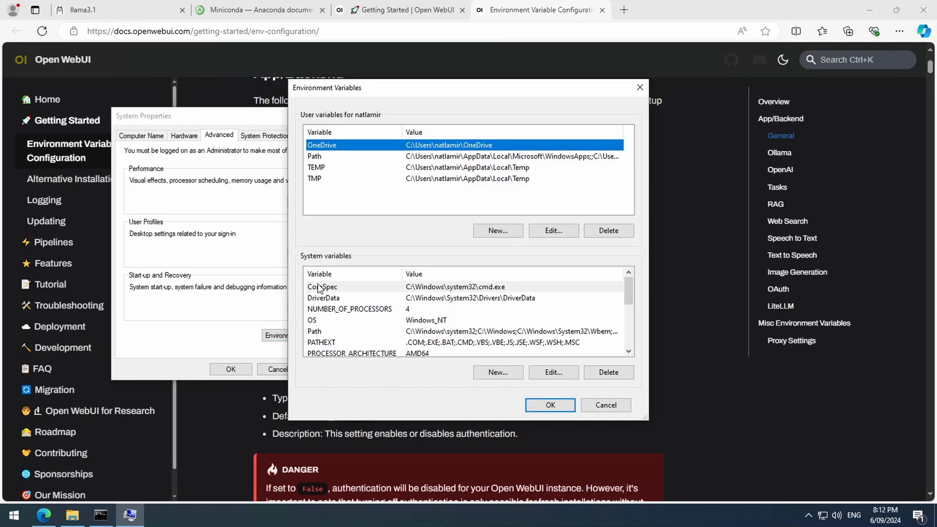
left_click(496, 230)
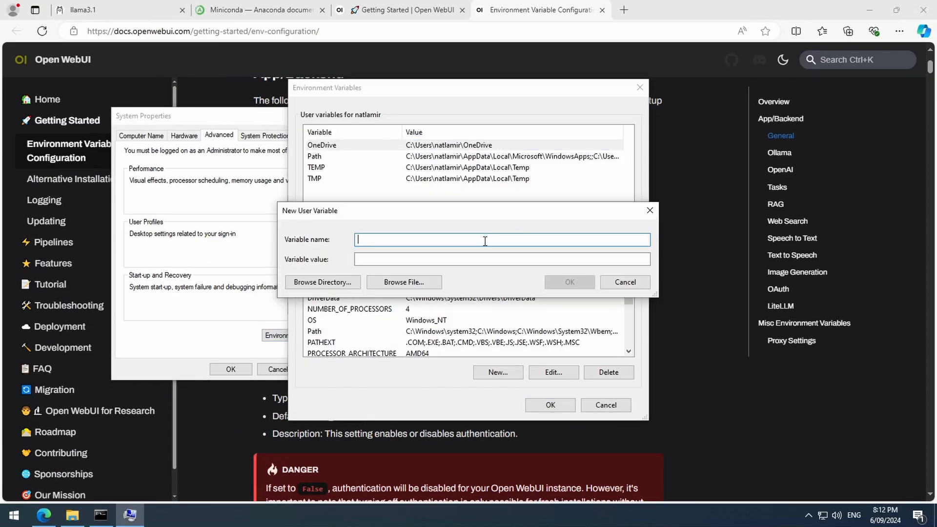
type("fal")
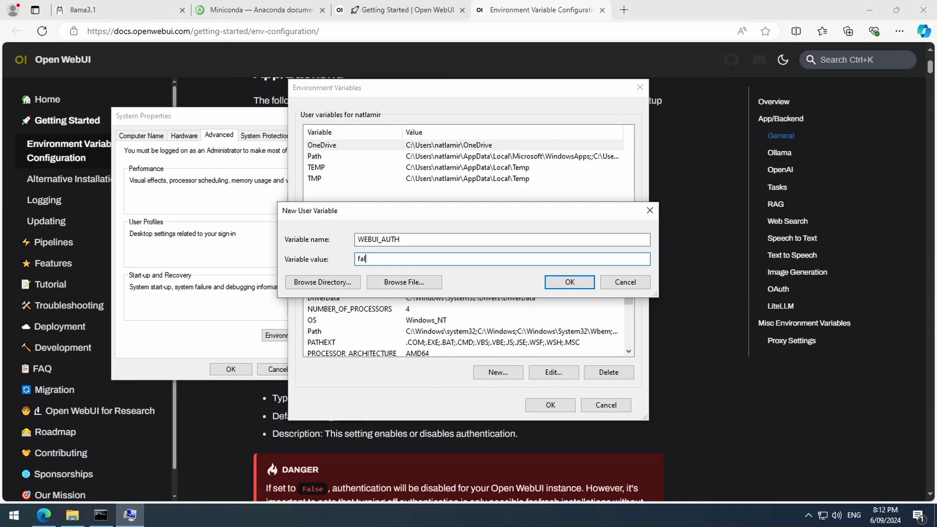
left_click(568, 281)
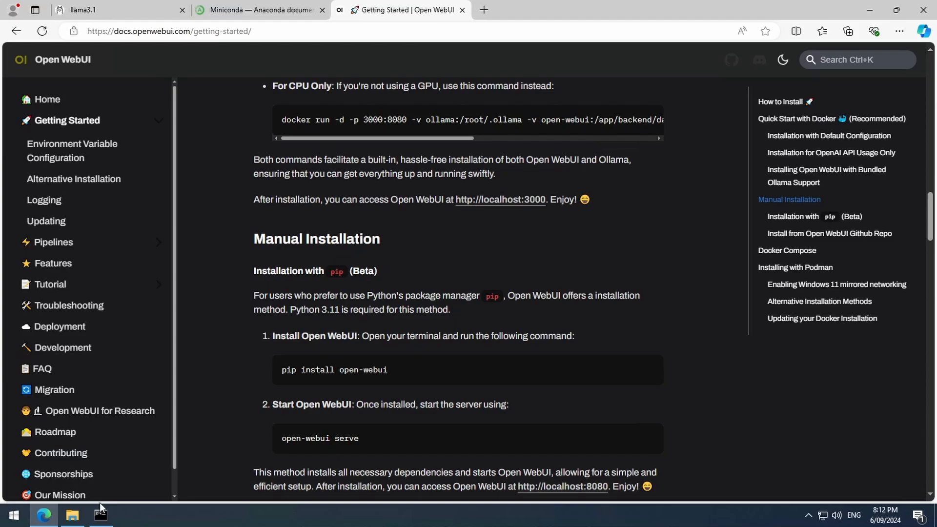
Launch Anaconda Prompt (miniconda3) from the Start menu.
left_click(13, 515)
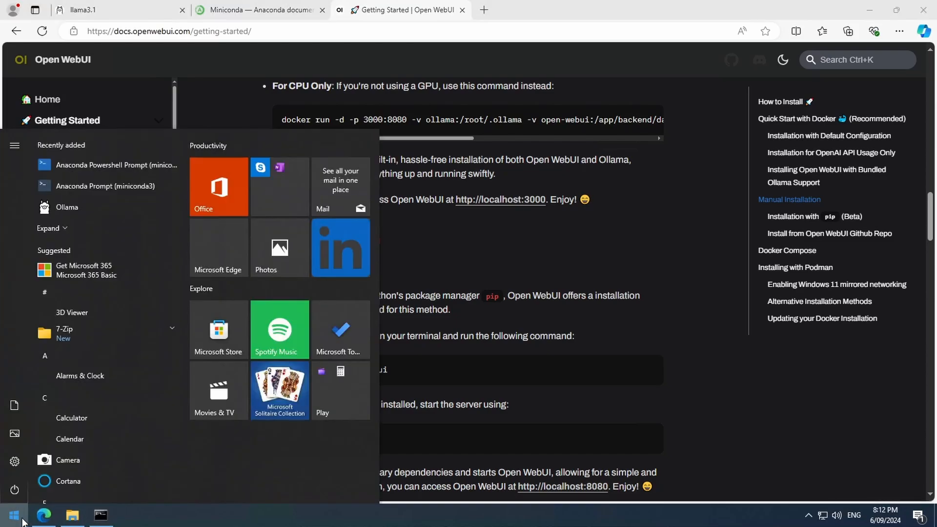
mouse_move(106, 185)
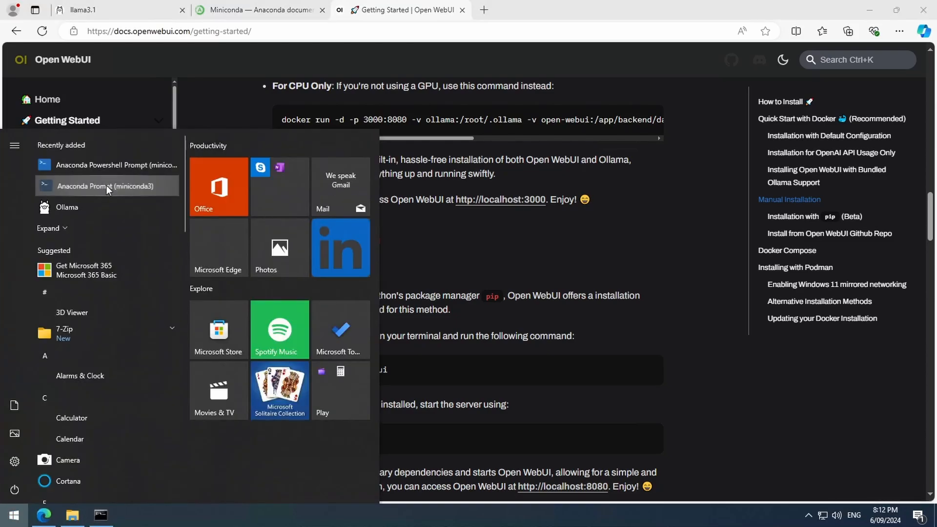
left_click(106, 185)
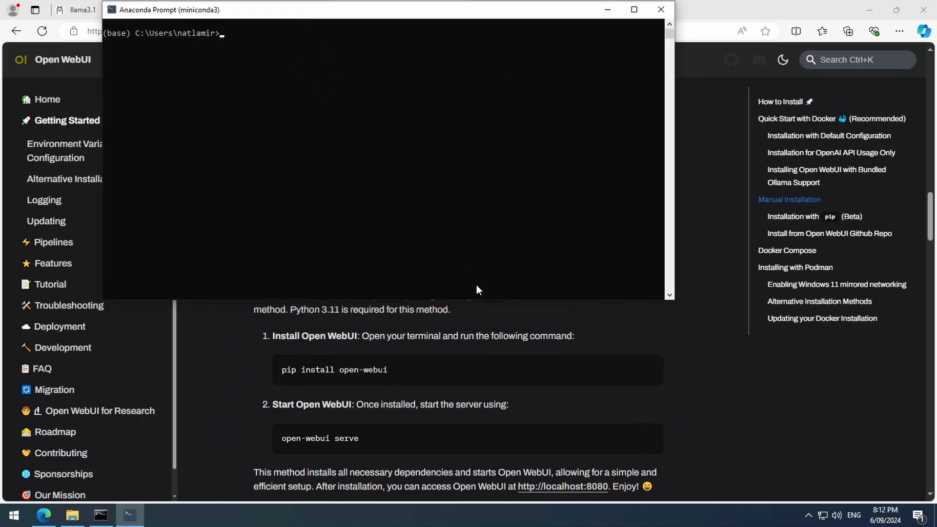
mouse_move(672, 499)
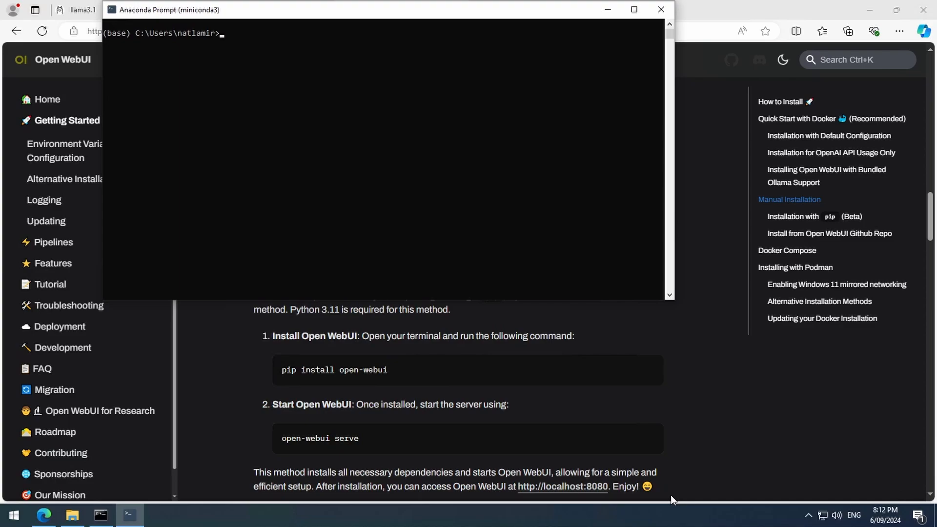
Run 'conda create -n open-webui python=3.11' and answer y to proceed.
type("conda crea")
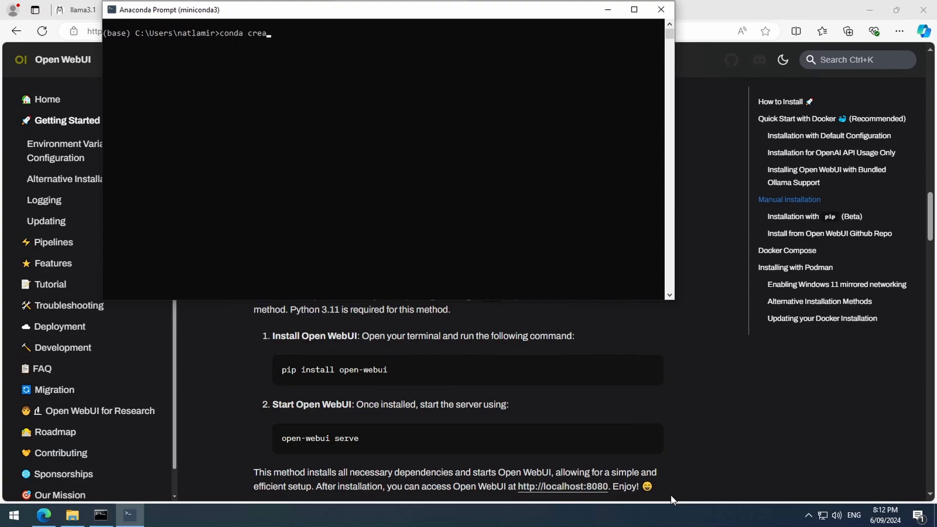
type("te -n")
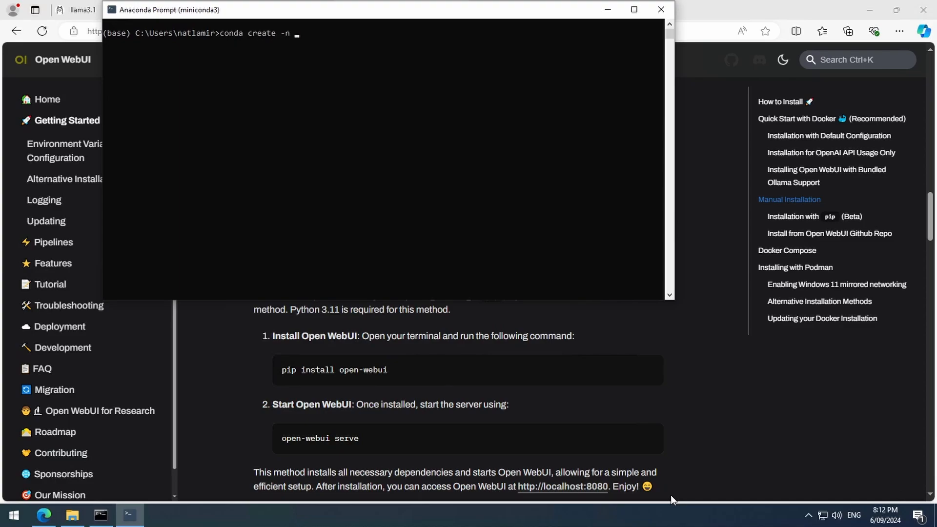
type("op")
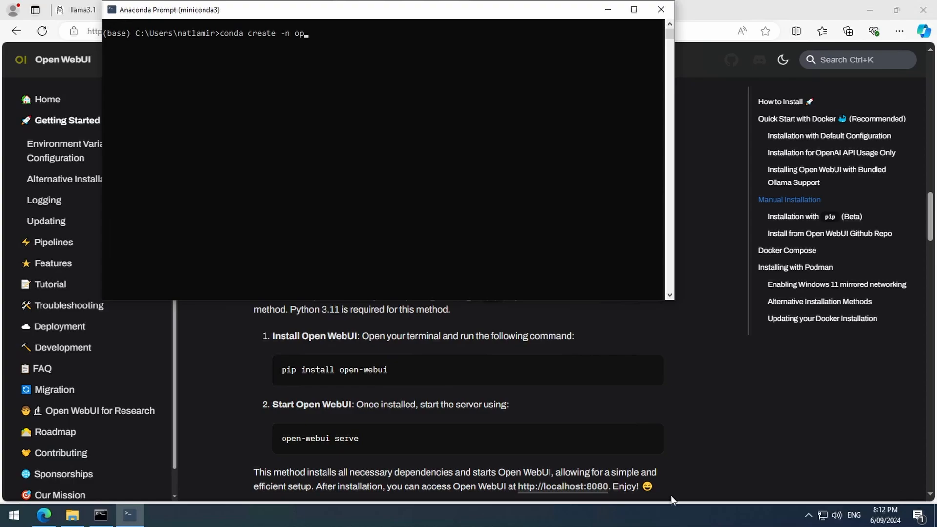
type("en-webui")
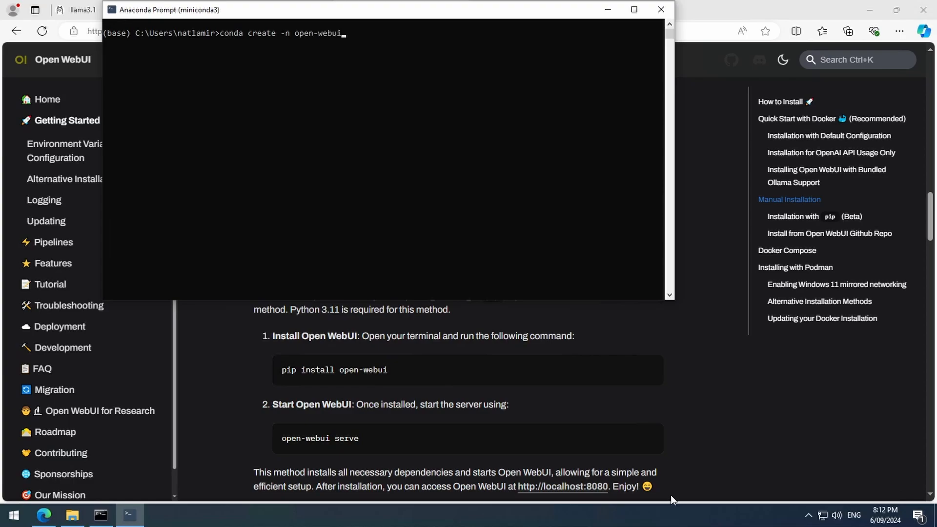
type("python")
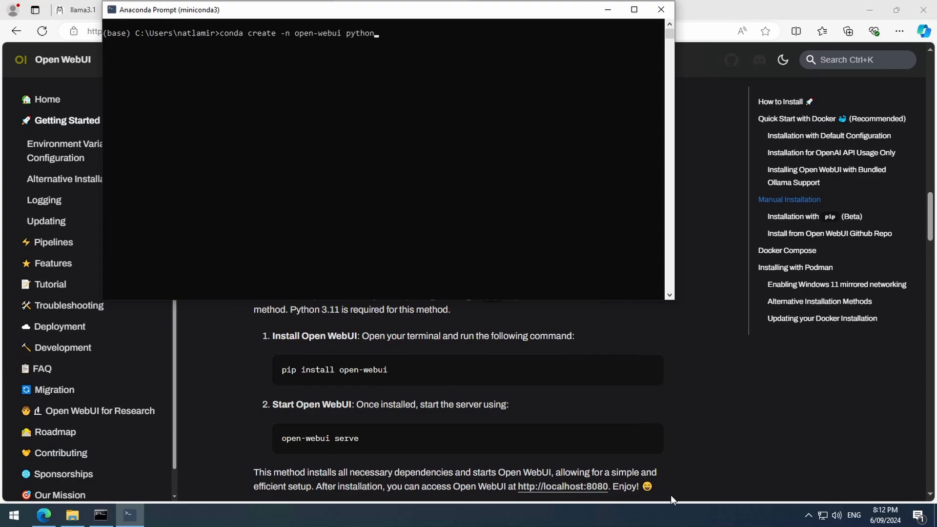
type("=3.11")
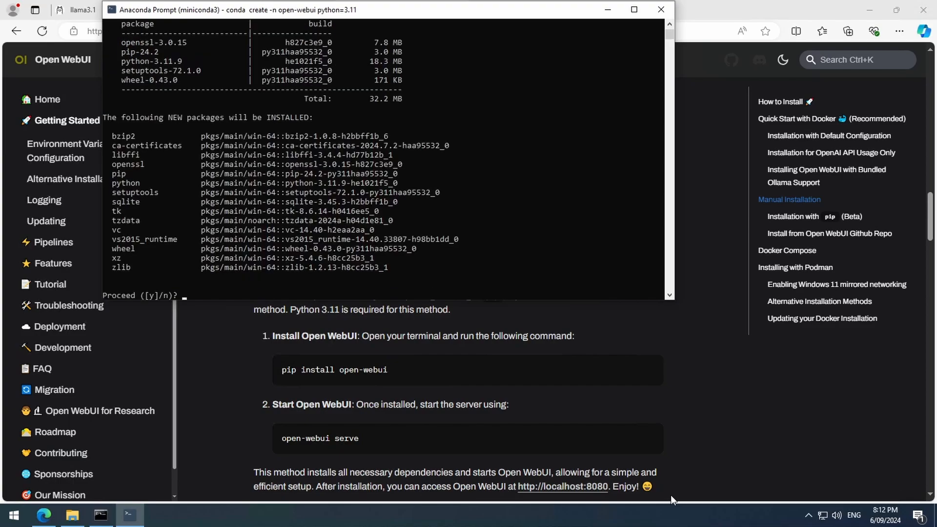
type("y")
type("cond")
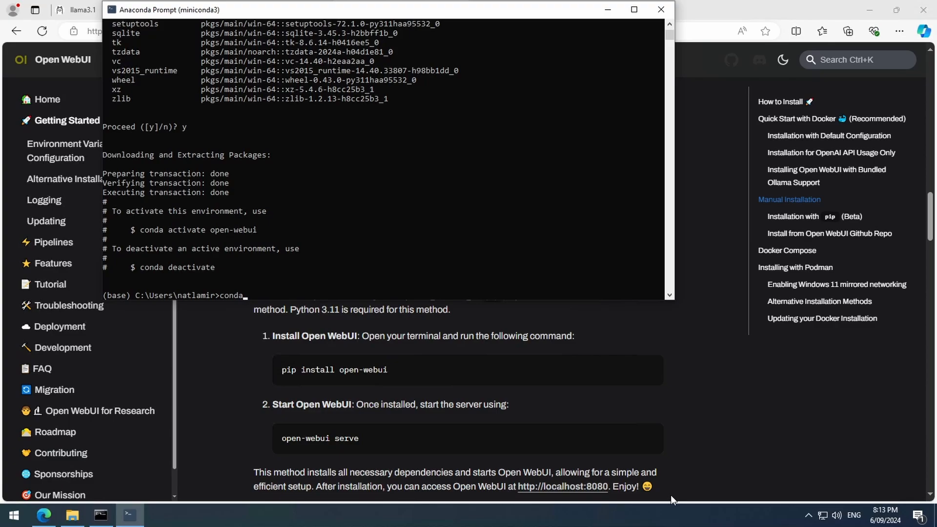
Activate the environment with 'conda activate open-webui'.
type("activate")
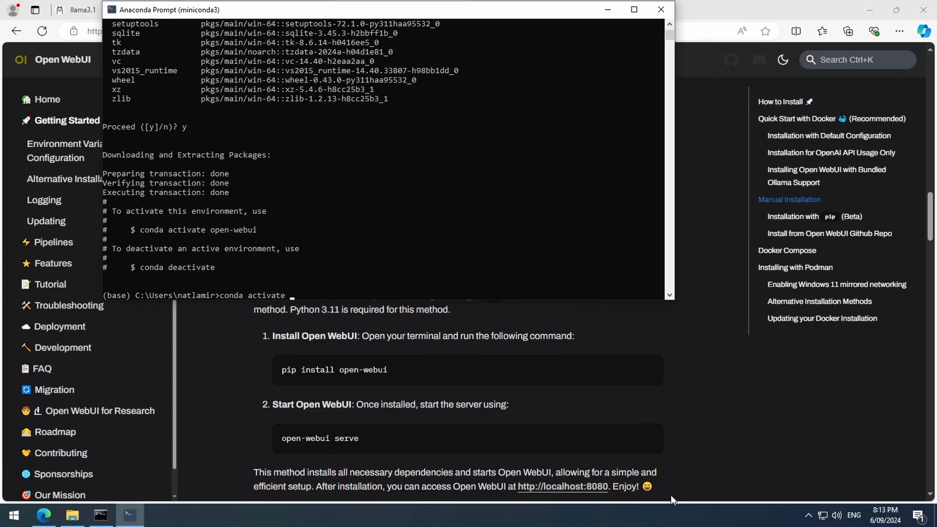
type("open-webui")
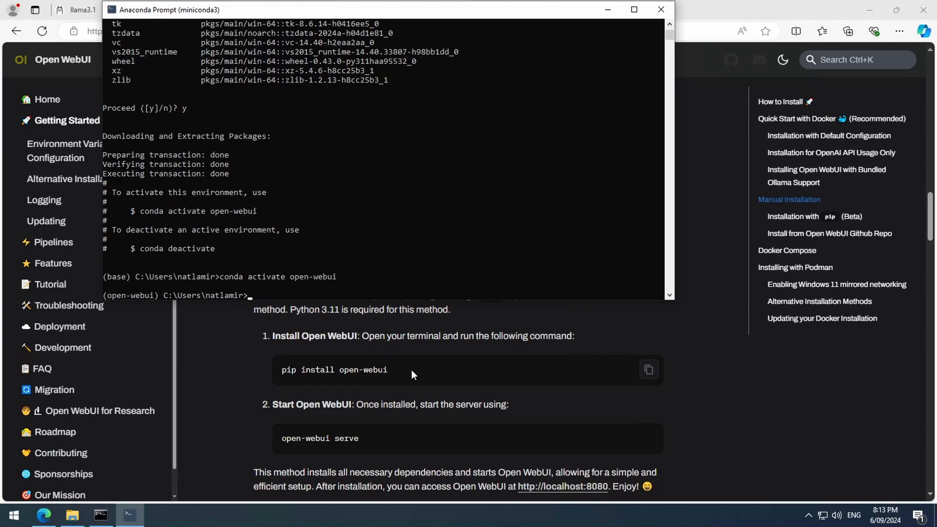
Run pip install open-webui, then open-webui serve, and allow Python through the firewall.
type("pip instal")
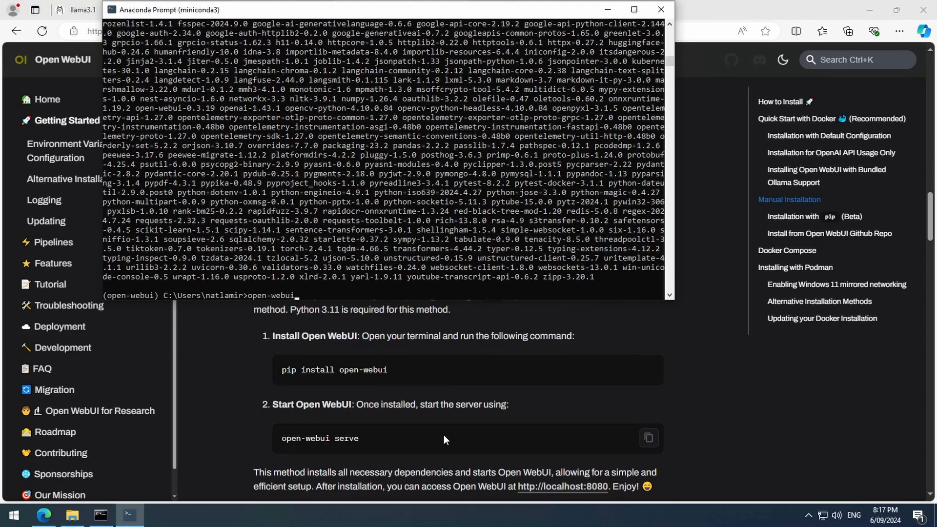
type("sere")
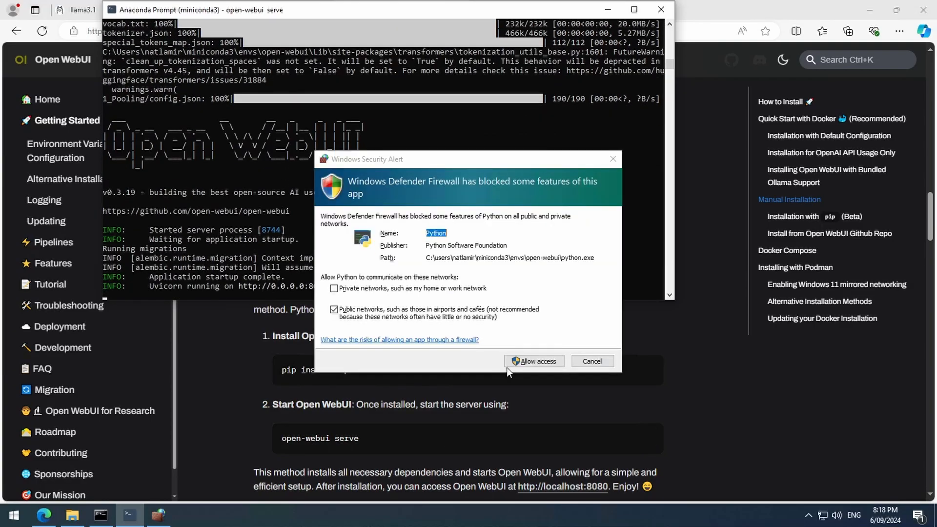
left_click(534, 361)
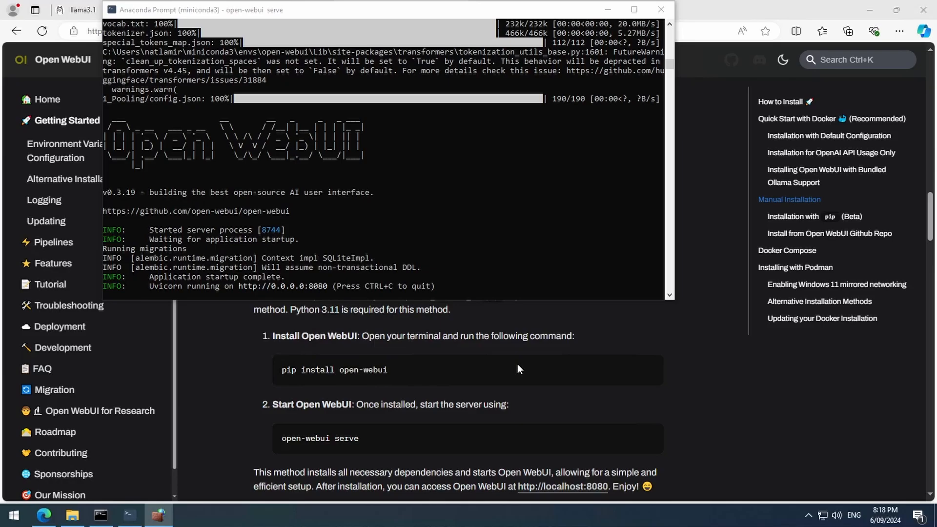
mouse_move(546, 486)
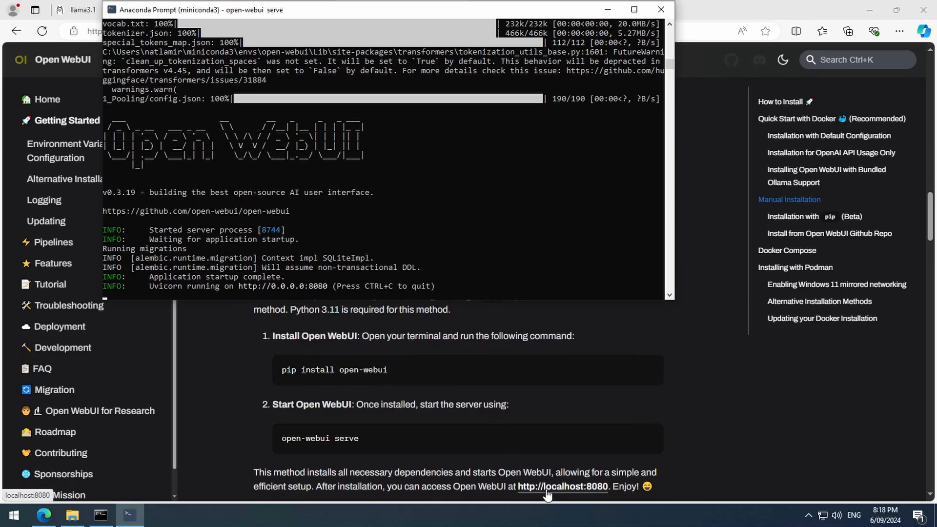
Open the localhost:8080 link in the browser and dismiss the What's New release notes.
right_click(547, 486)
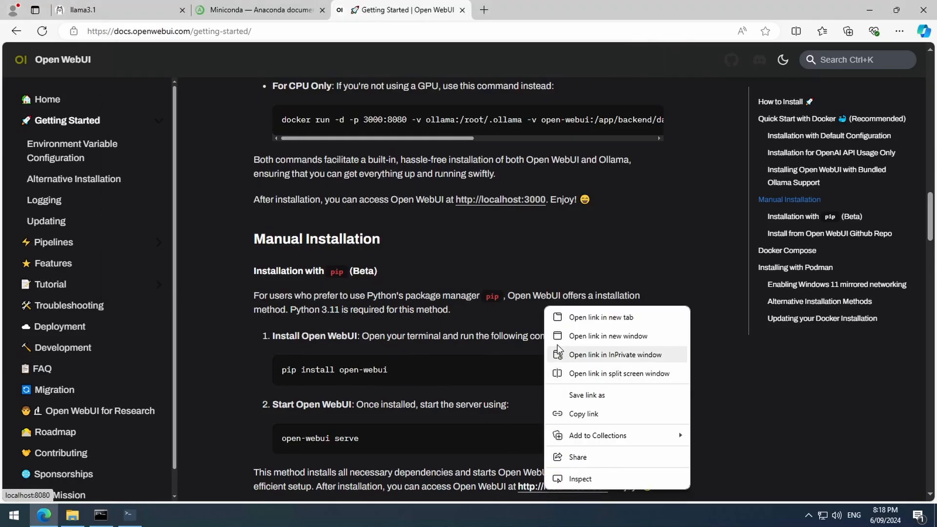
left_click(601, 317)
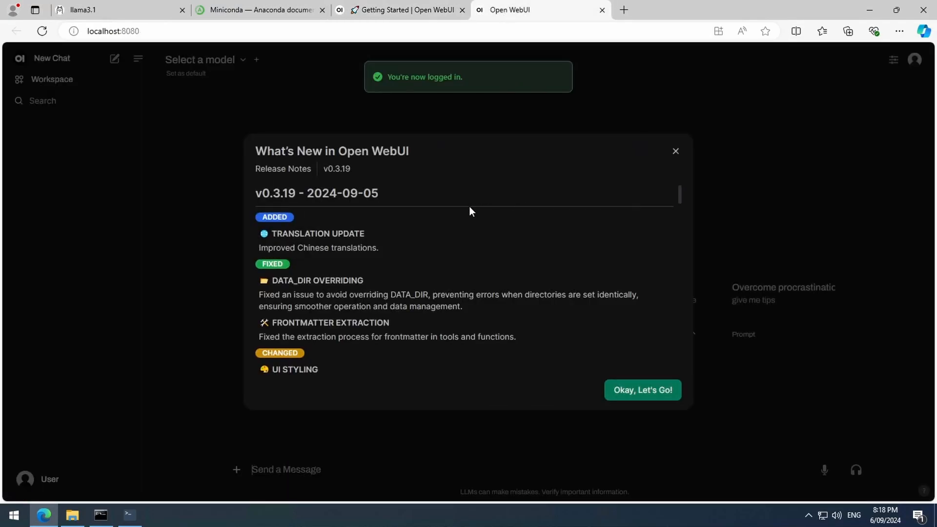
left_click(642, 389)
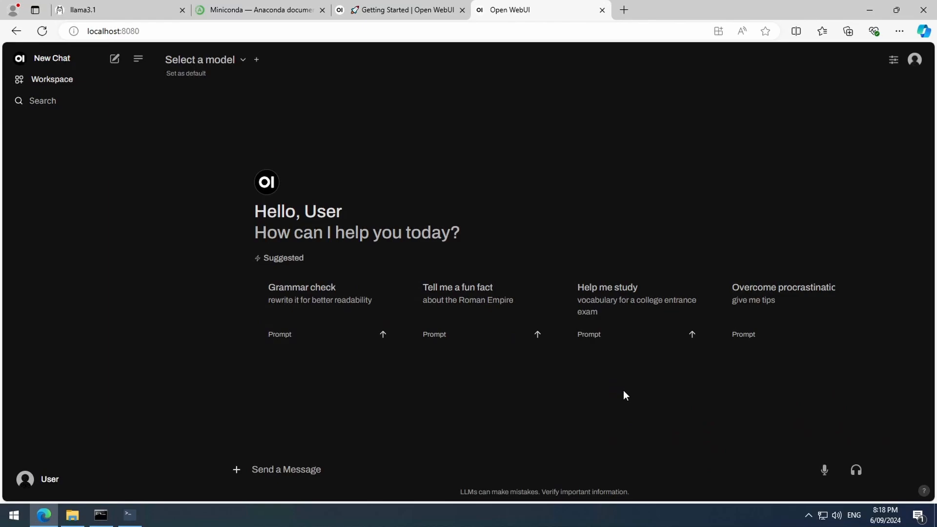
mouse_move(9, 465)
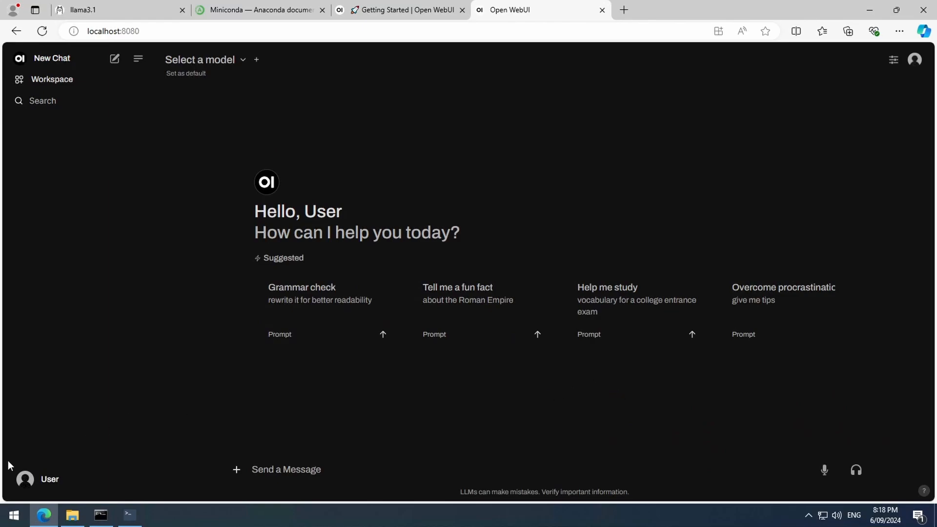
left_click(49, 478)
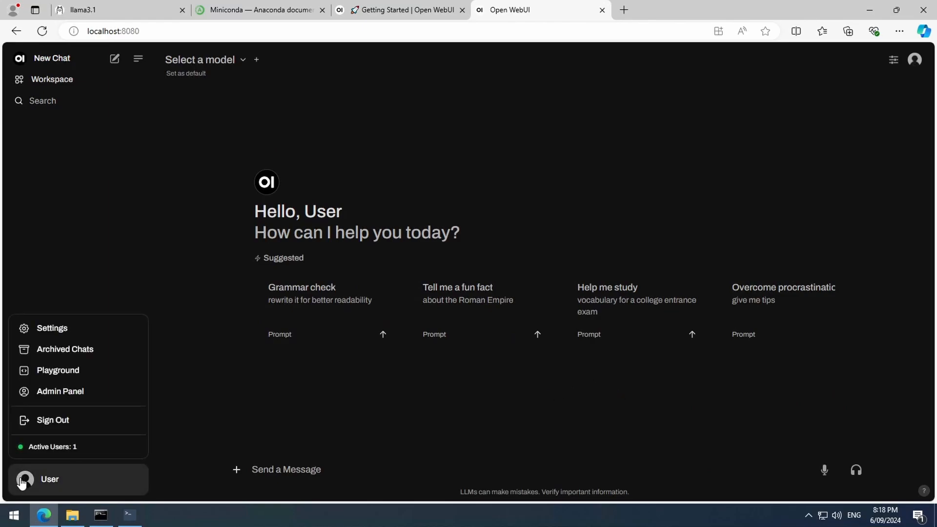
left_click(52, 328)
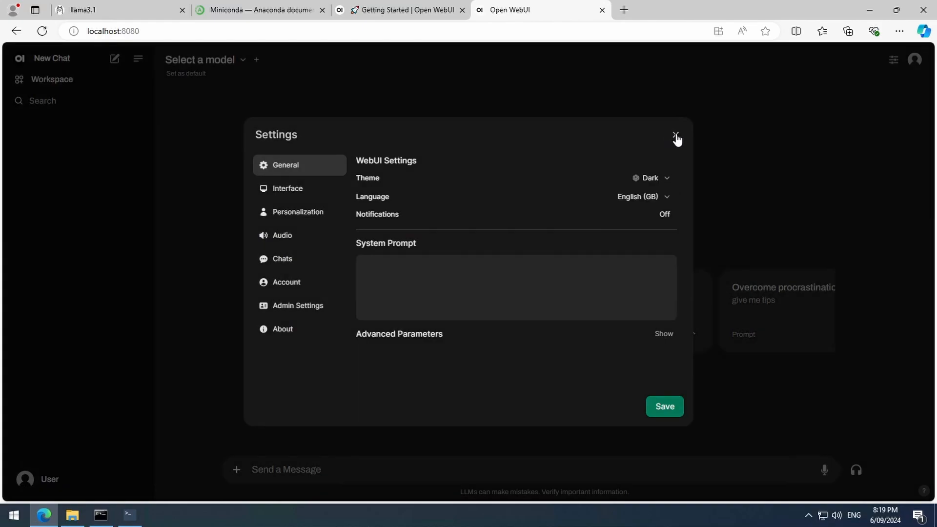
mouse_move(740, 90)
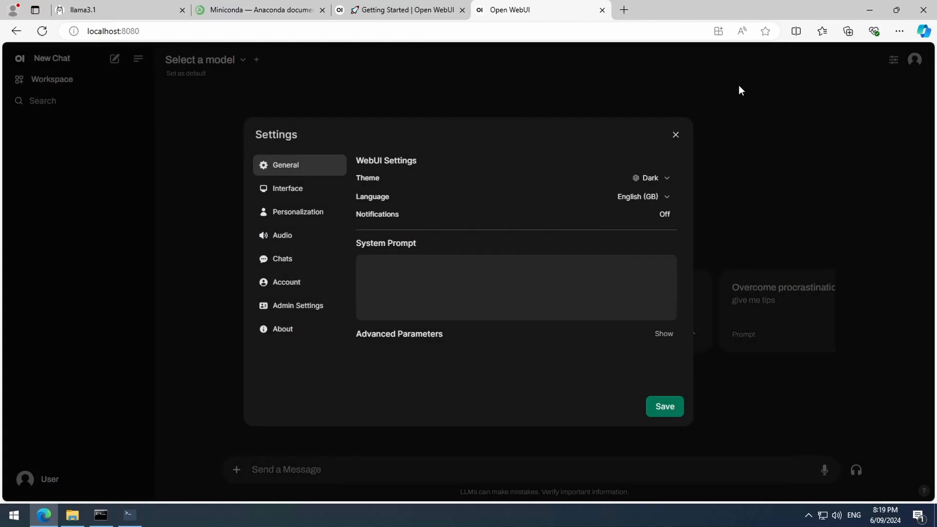
left_click(675, 135)
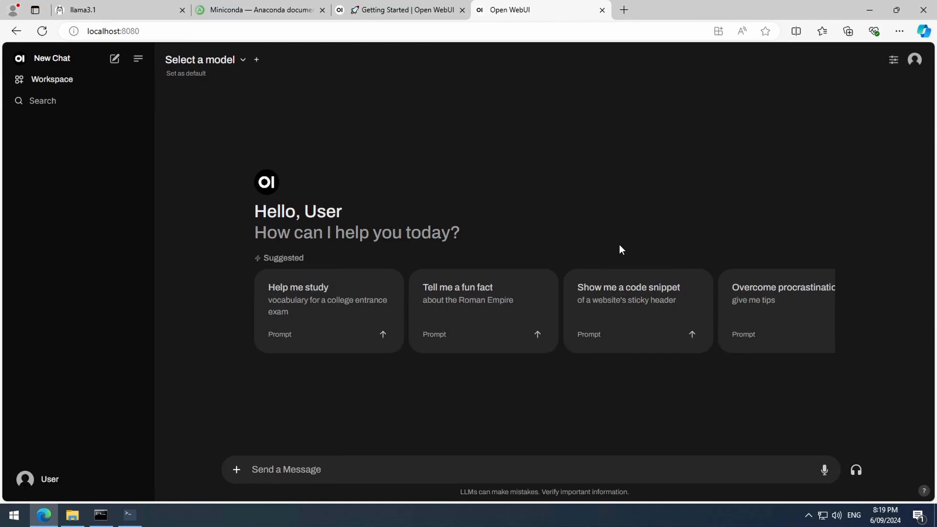
mouse_move(620, 252)
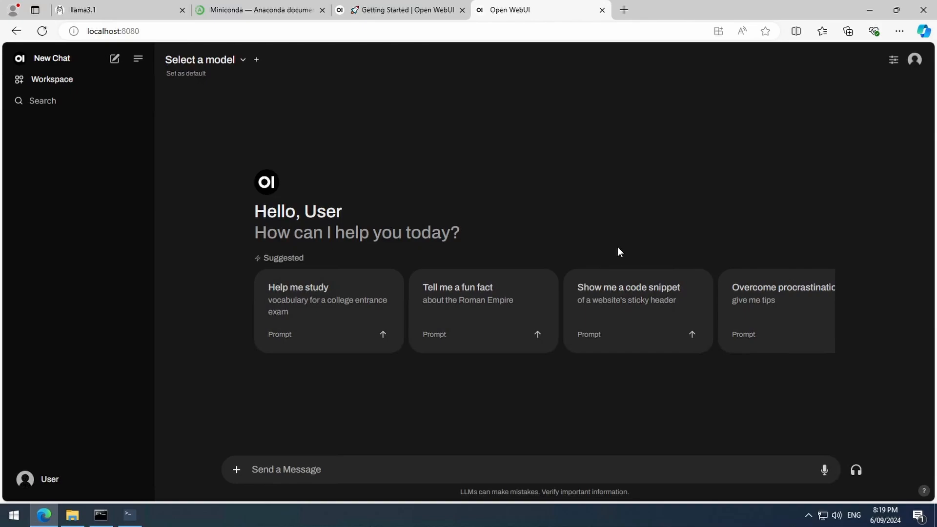
mouse_move(242, 61)
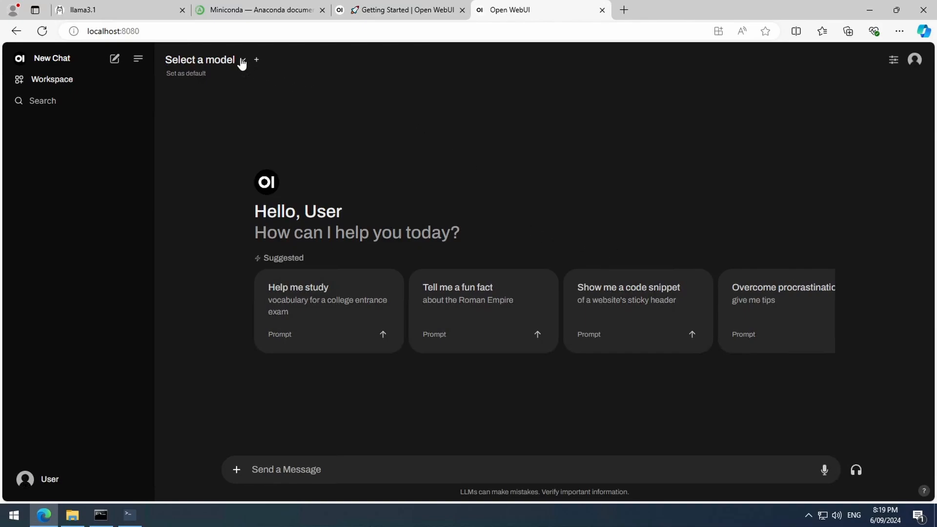
Choose llama3.1:latest and send a greeting plus questions about duck-like animals and swan diet.
left_click(200, 59)
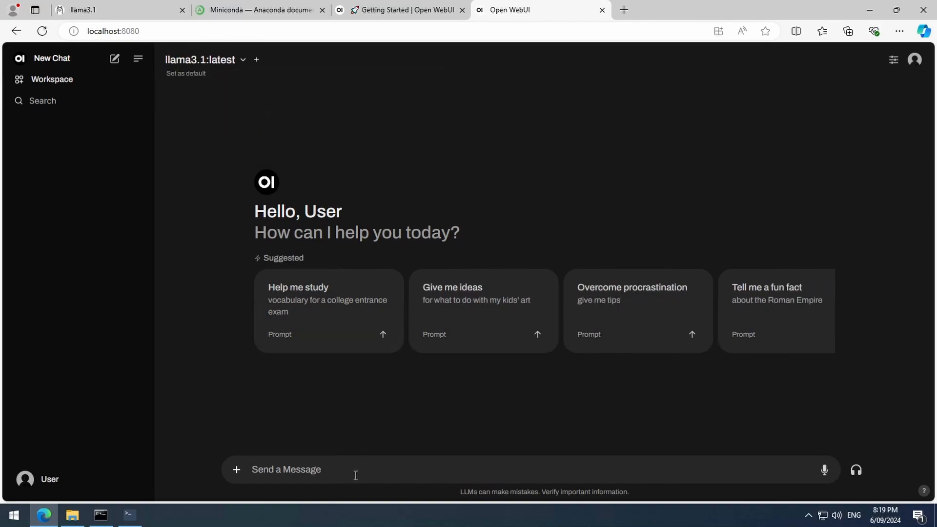
mouse_move(437, 435)
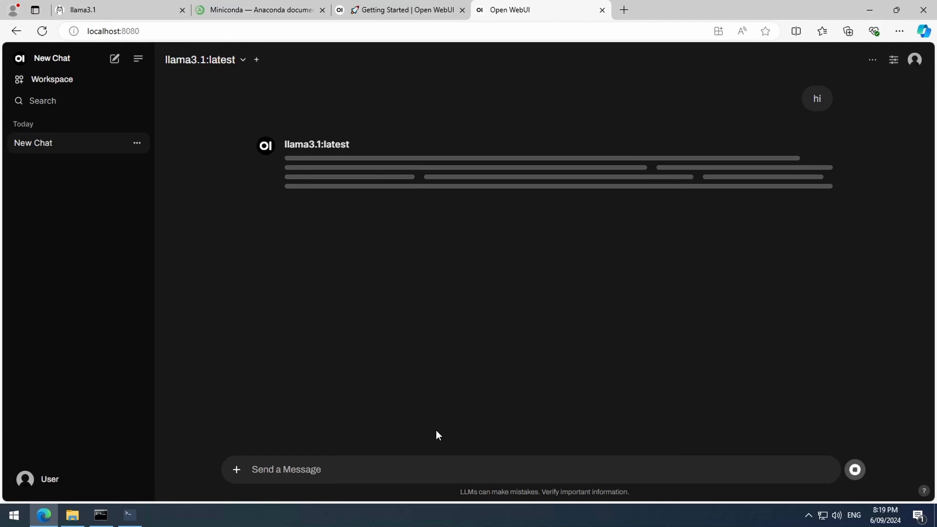
left_click(286, 470)
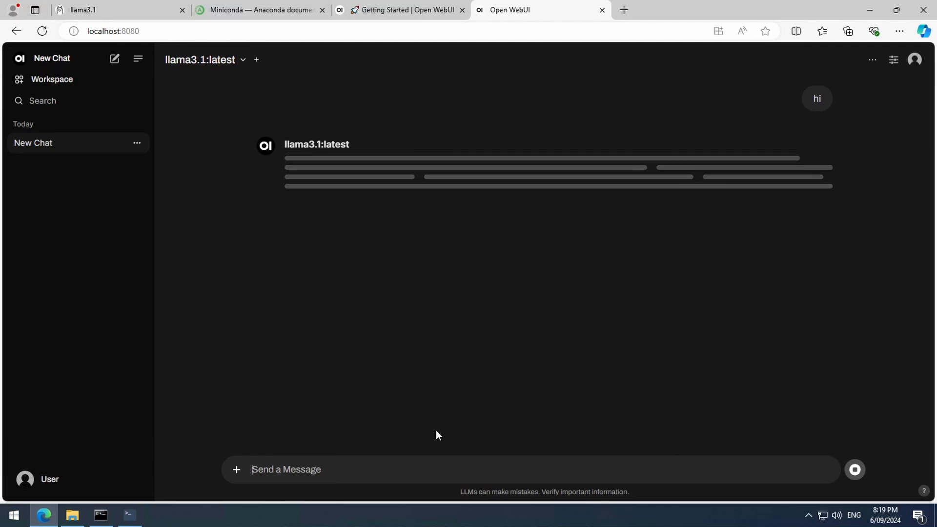
type("what are 5 animals similar to")
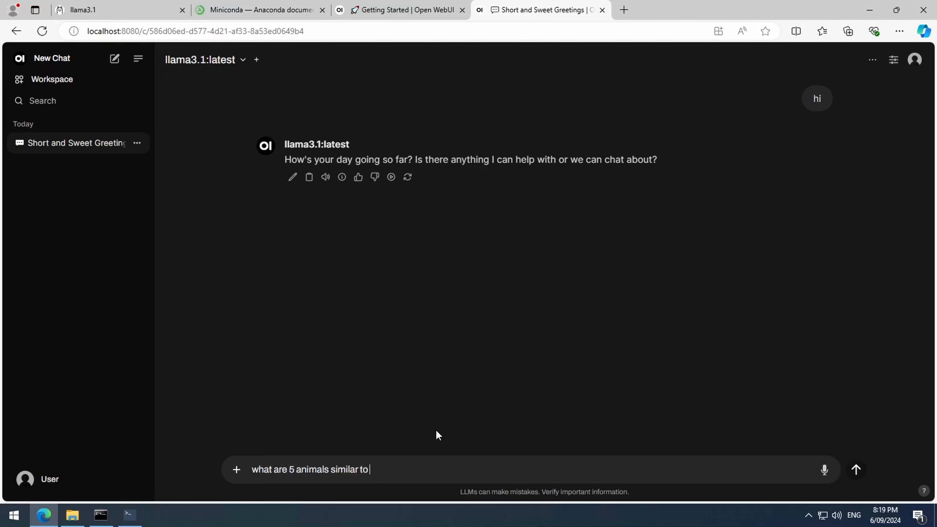
left_click(855, 469)
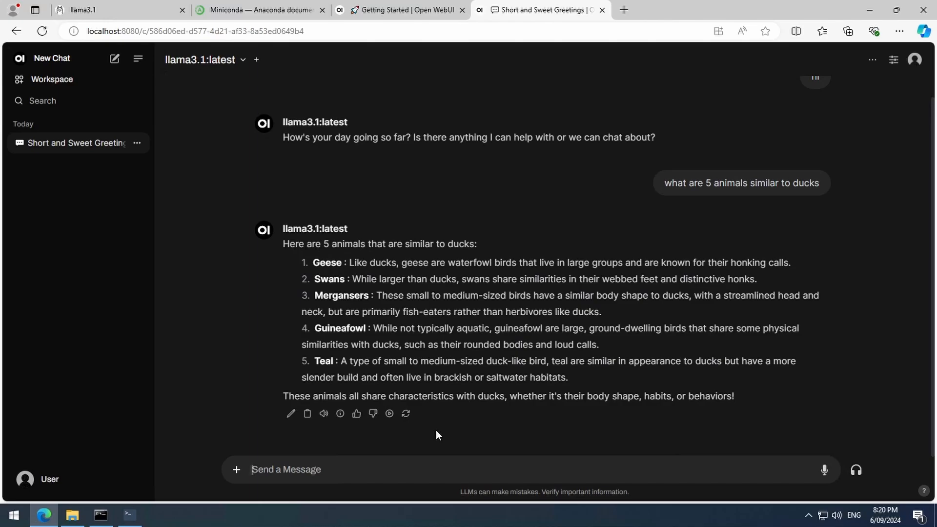
type("what do")
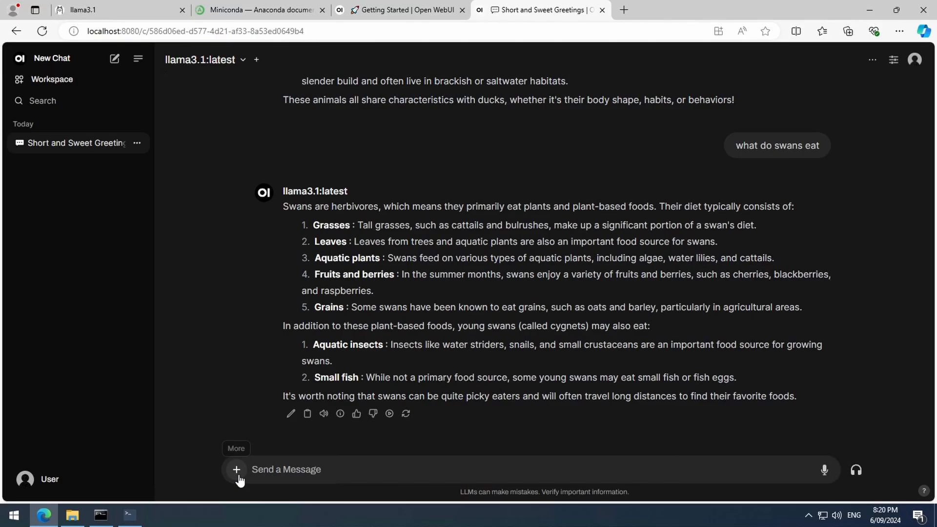
Start a file upload from the + menu and bring up the Downloads folder context menu.
left_click(236, 469)
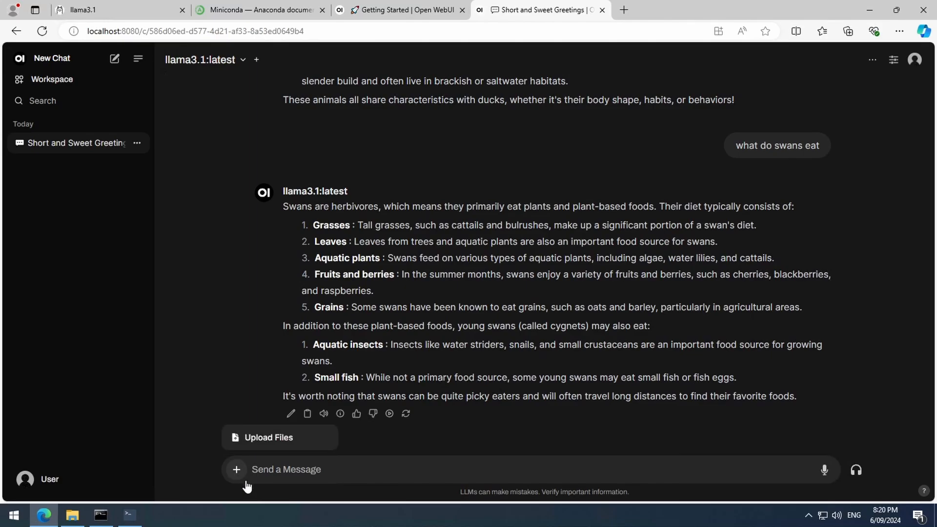
left_click(71, 515)
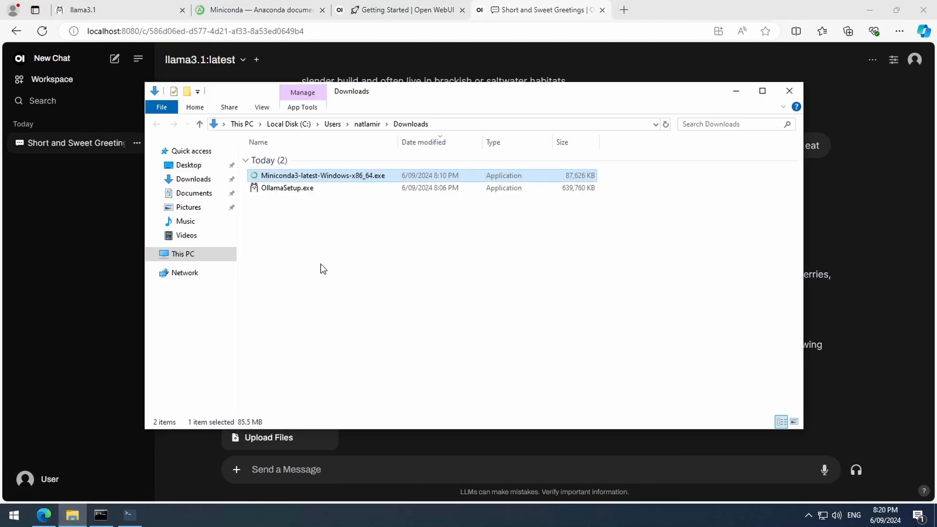
right_click(323, 269)
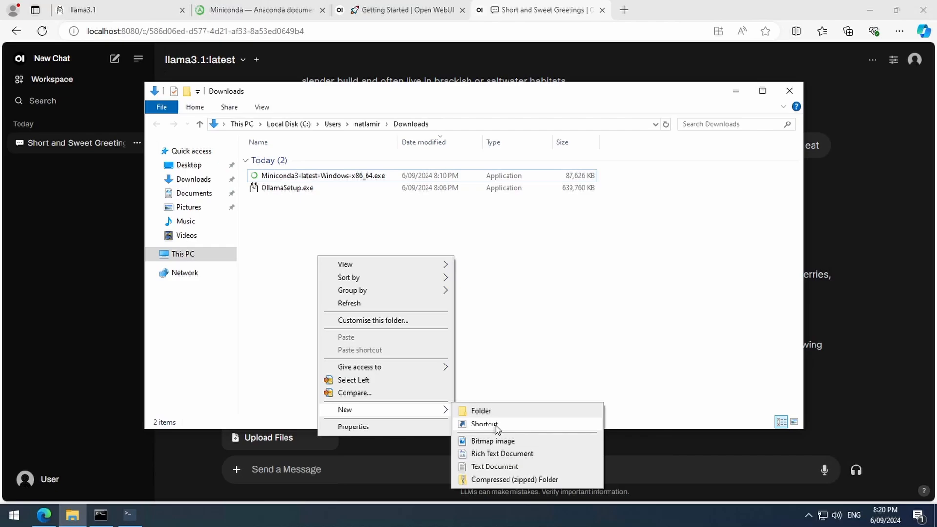
Create New Text Document.txt saying 'there are 3 ducks, and 7 goose.' and birds flying, and save it.
left_click(494, 467)
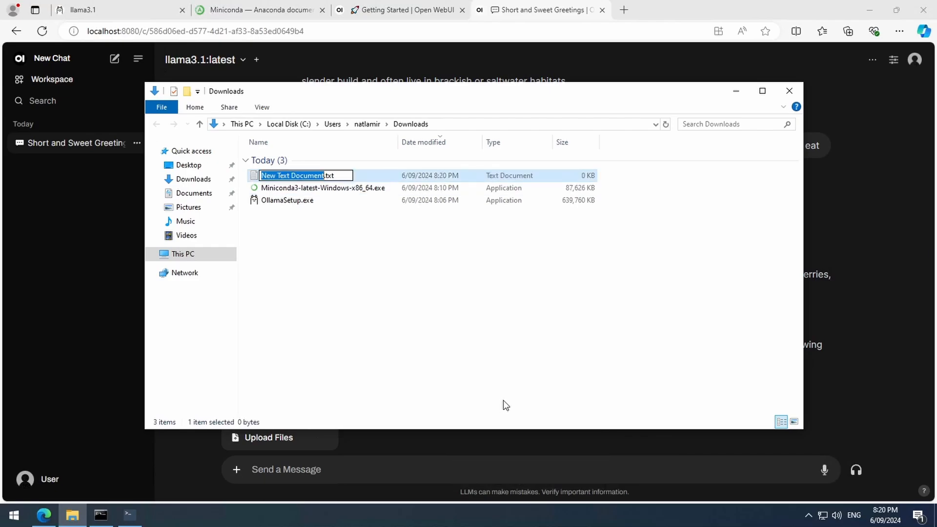
double_click(292, 174)
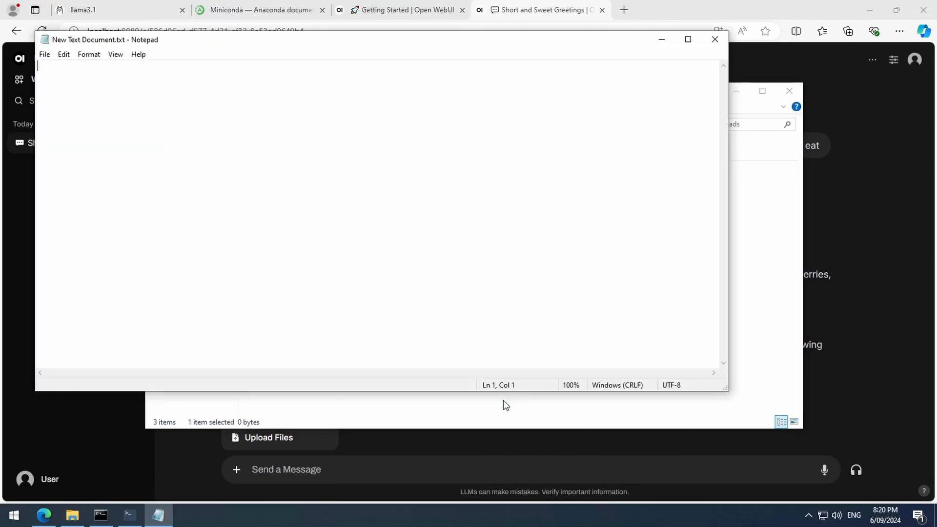
type("there are 3 ducks, and 7 goose.")
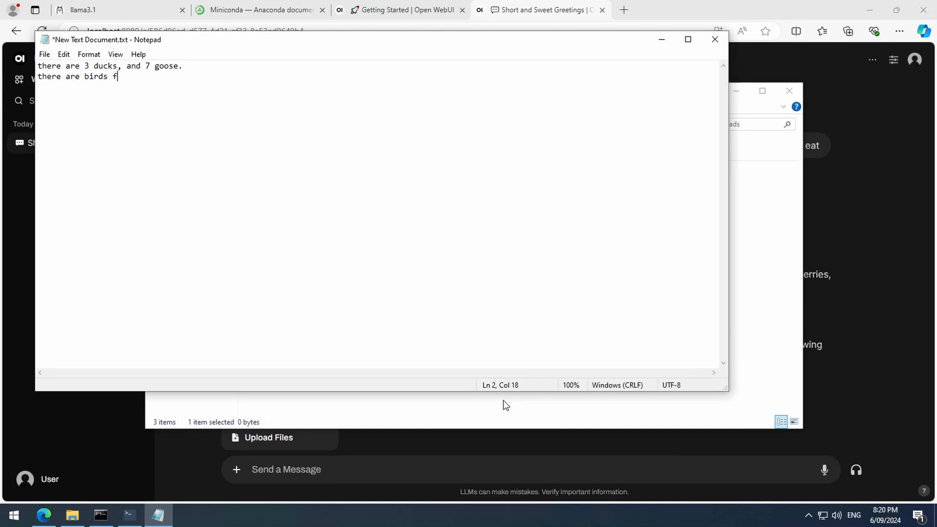
type("lying.")
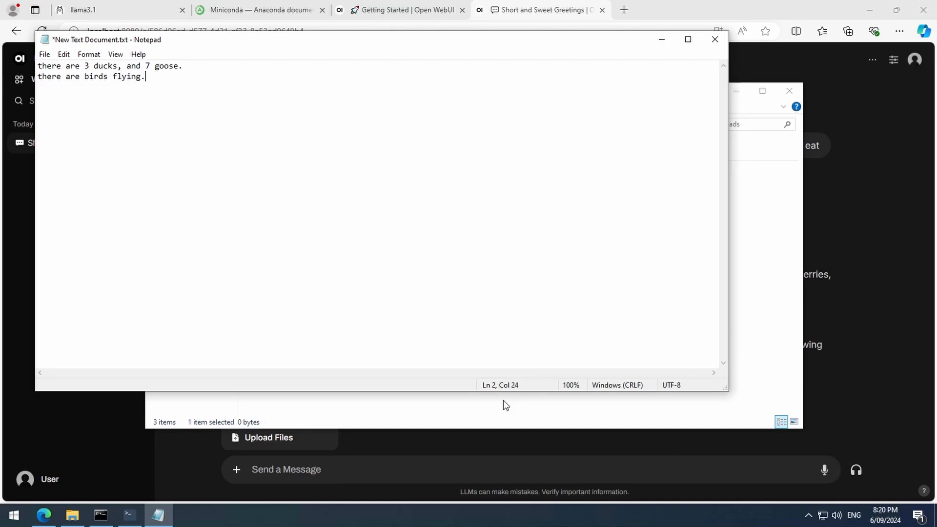
key("ctrl+s")
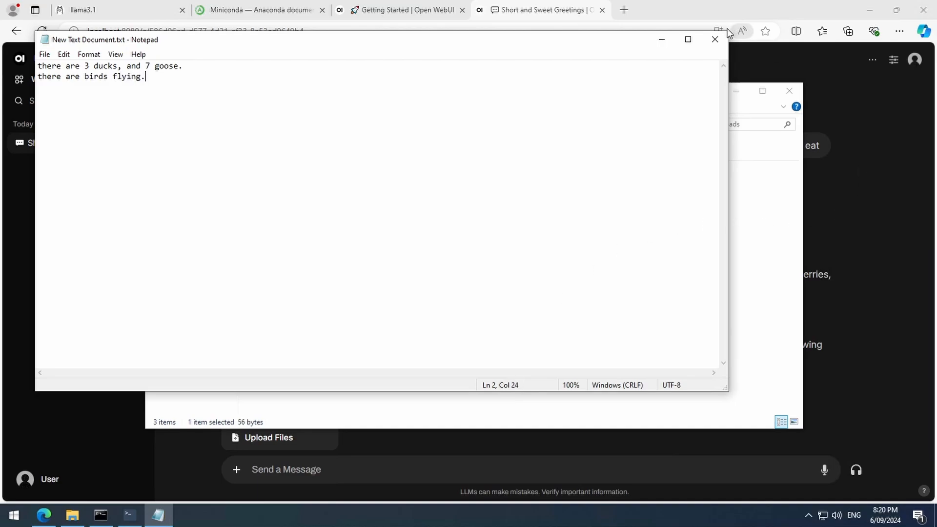
left_click(713, 39)
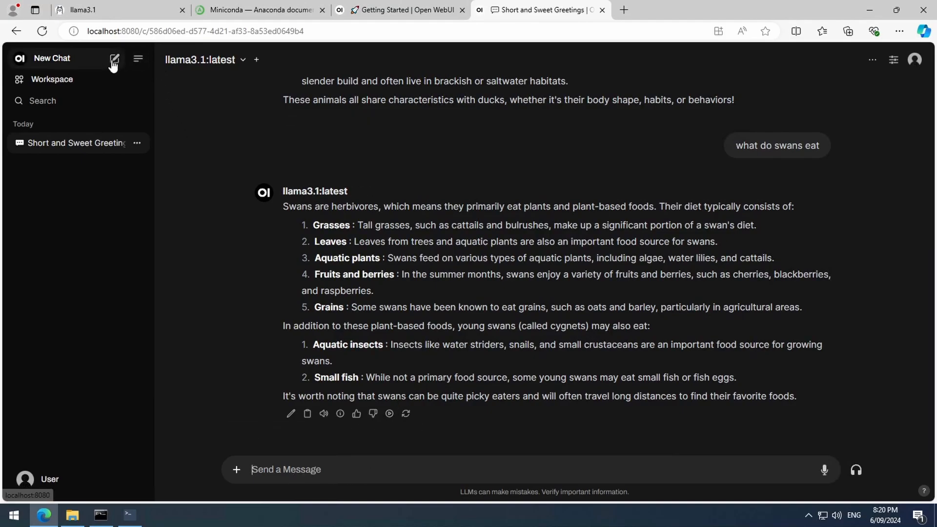
Start a fresh chat using llama3.1:latest as the model.
left_click(115, 59)
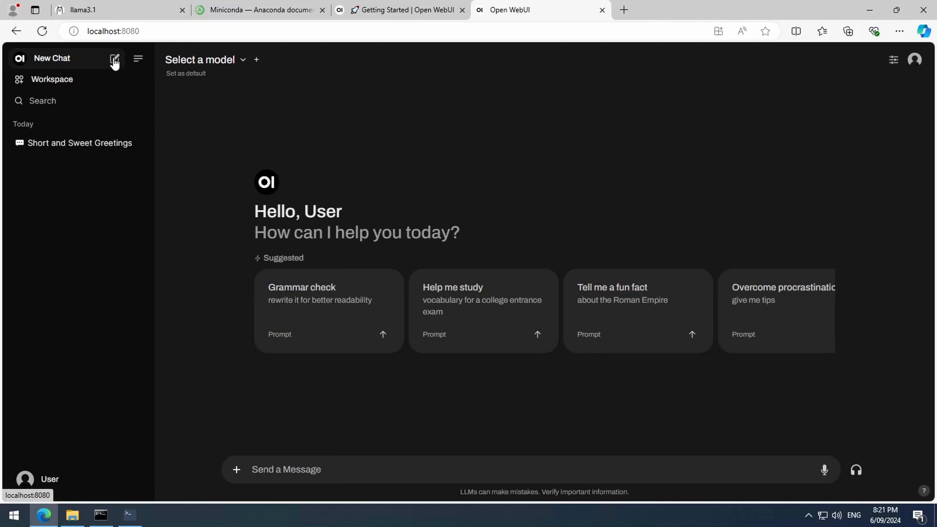
left_click(200, 59)
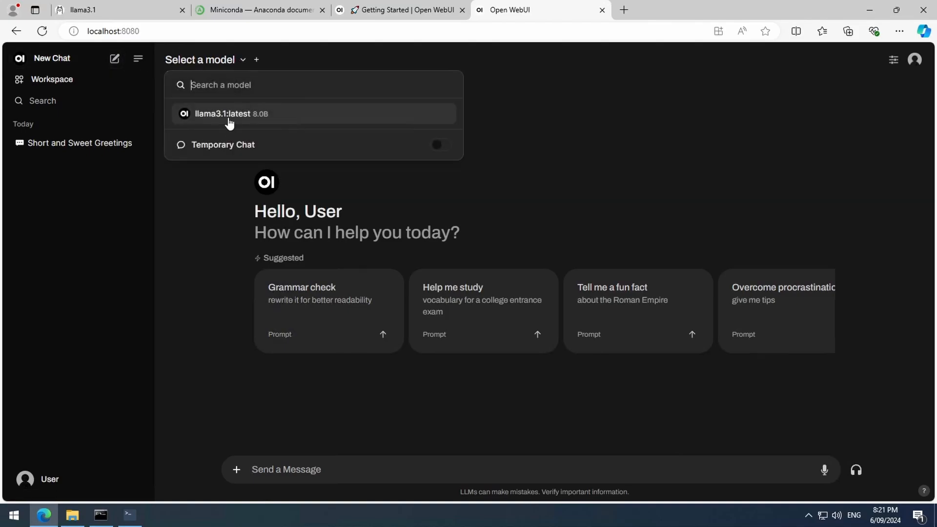
left_click(231, 113)
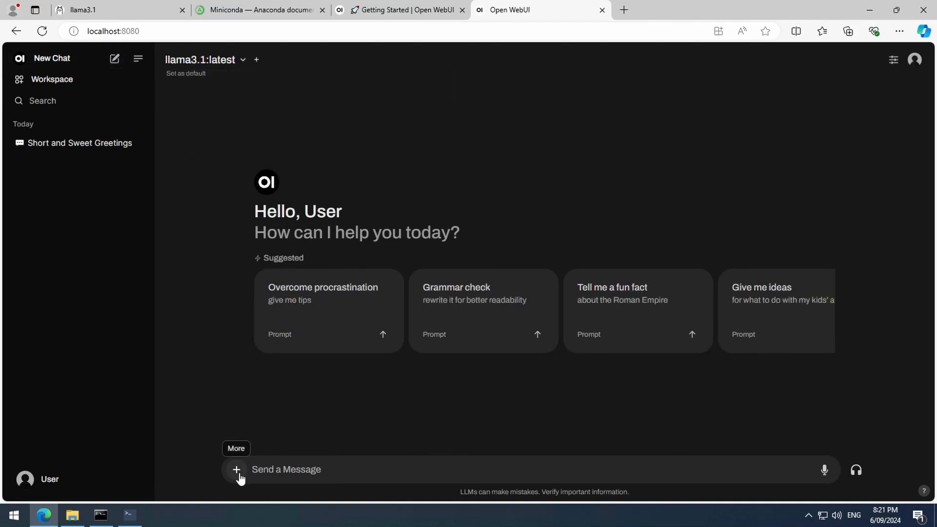
Attach New Text Document.txt and start writing 'how many animals are there?'.
left_click(237, 472)
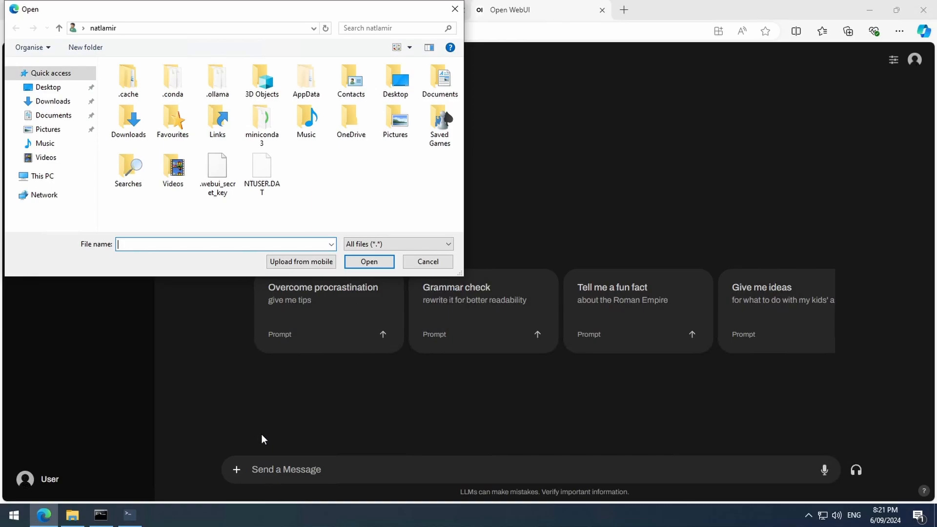
left_click(53, 101)
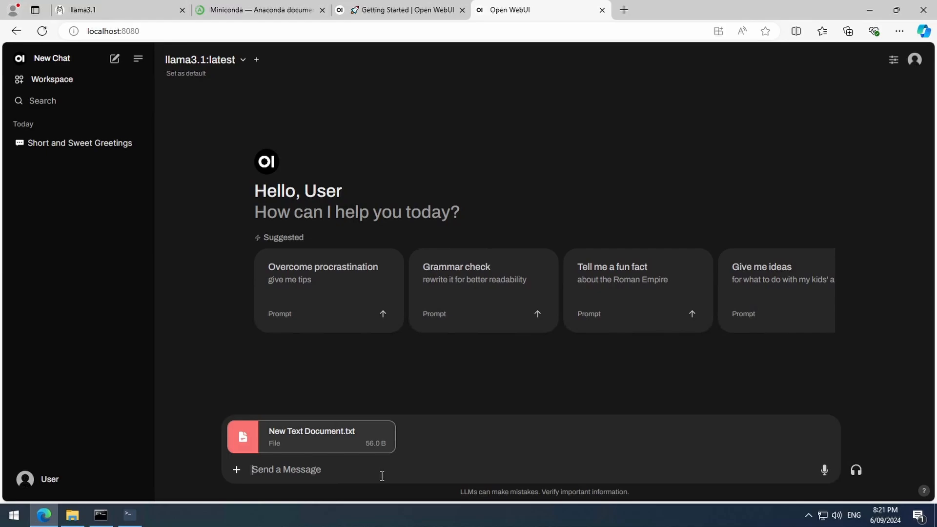
type("how many animals are thr")
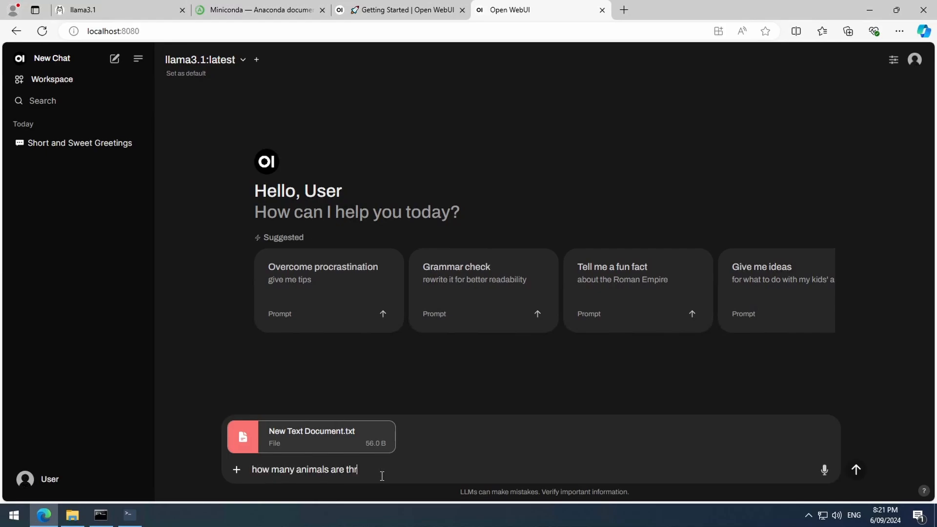
Send the question, view the cited source, and ask whether ducks and geese are considered birds.
left_click(856, 469)
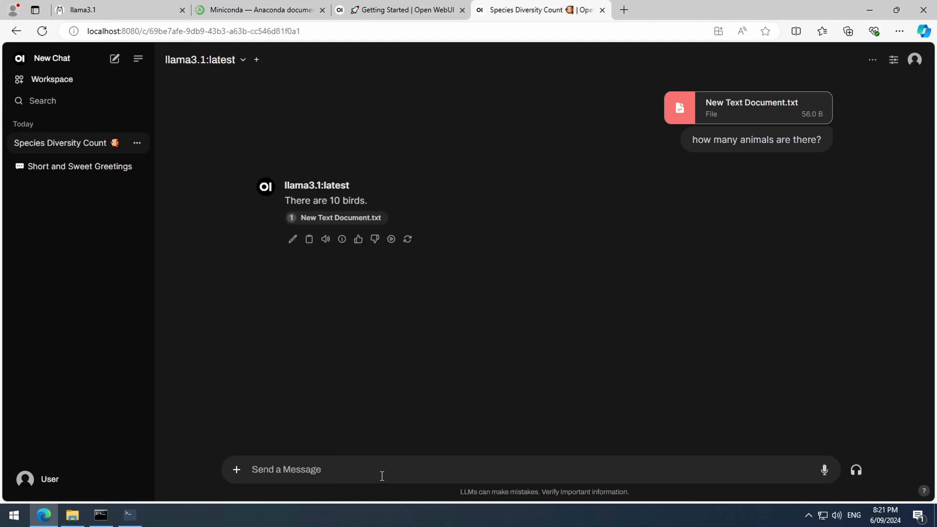
left_click(341, 216)
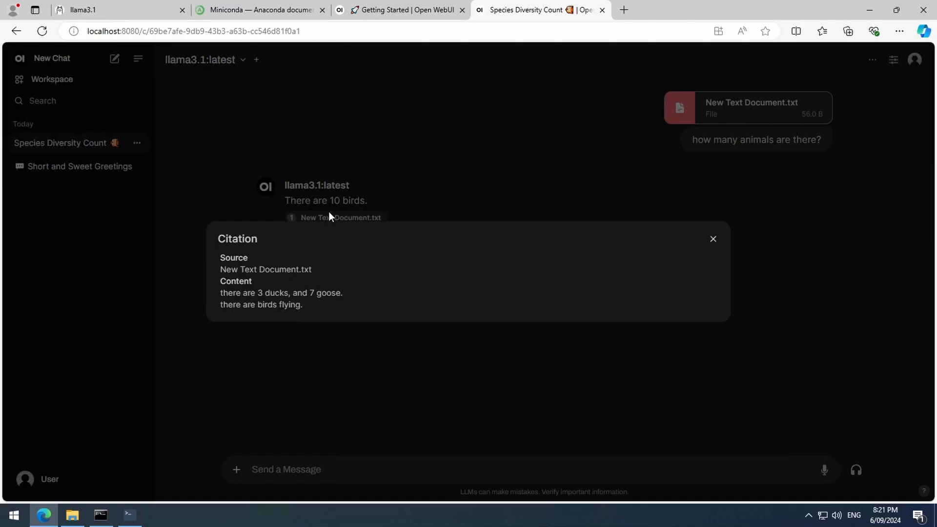
mouse_move(322, 462)
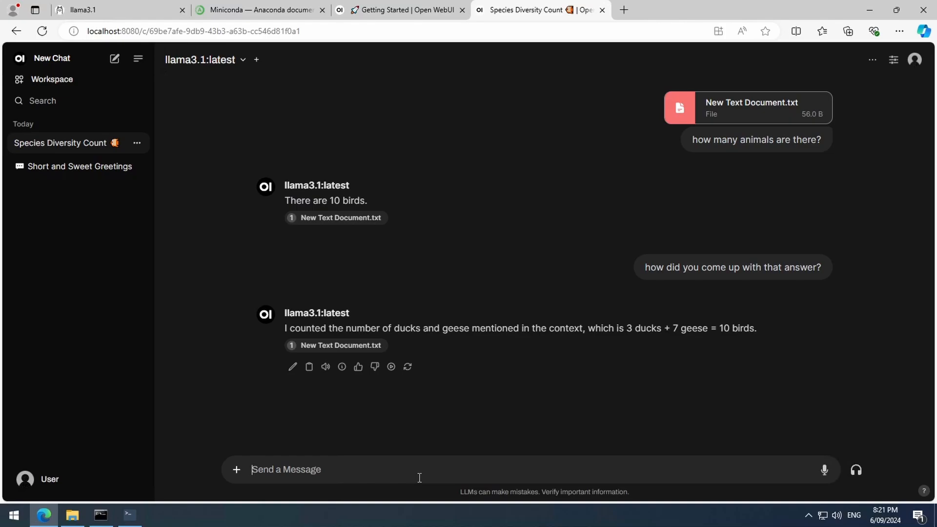
type("are ducks")
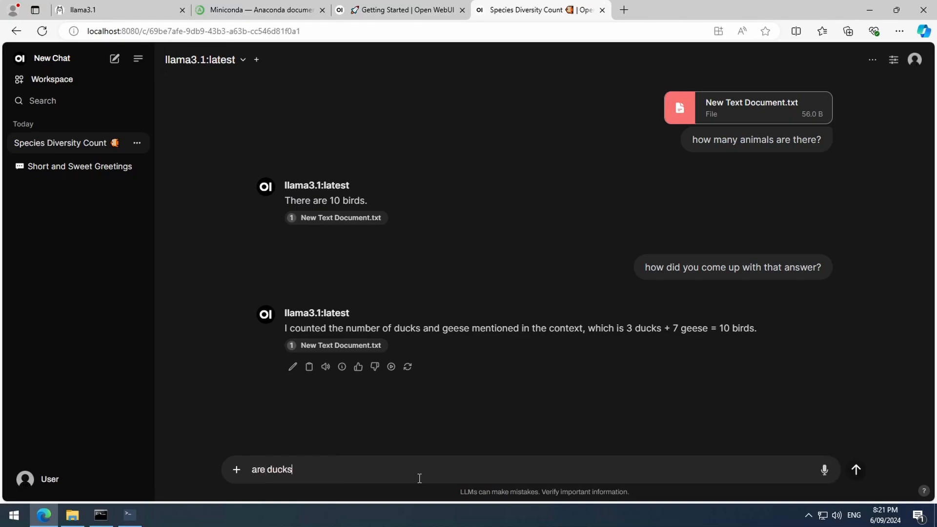
type("and geese cons")
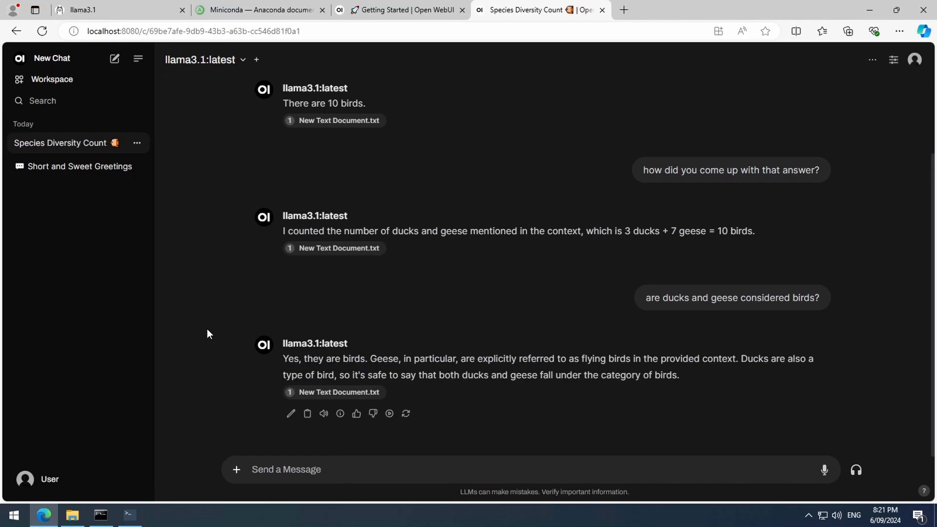
mouse_move(198, 334)
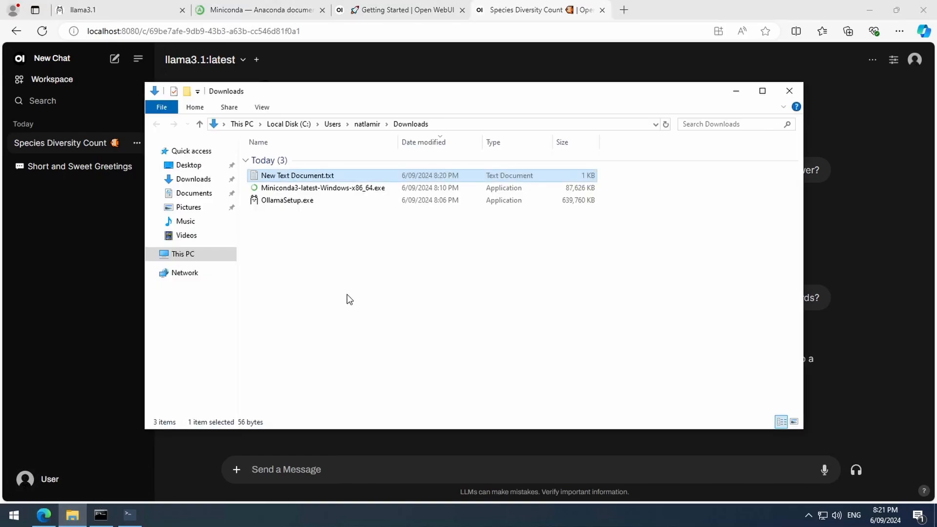
Reopen the text file for editing and return to the chat in the browser.
double_click(296, 175)
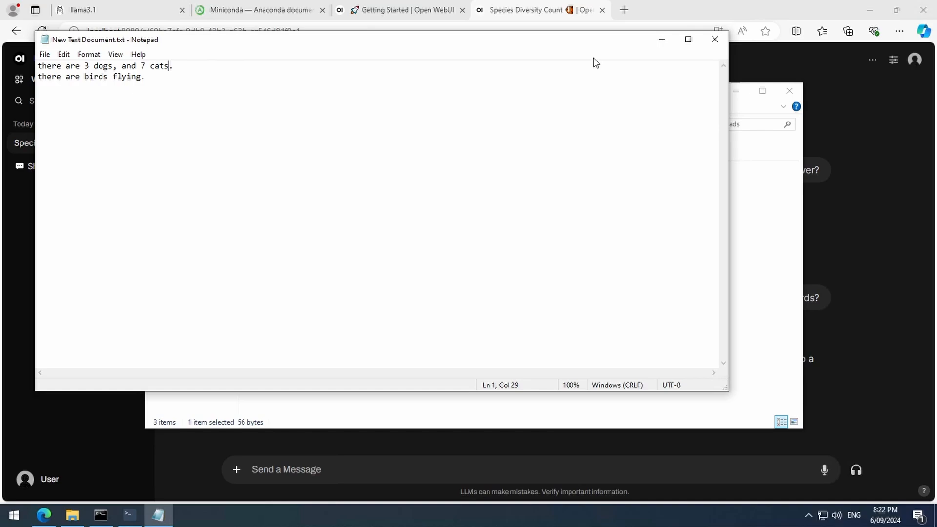
left_click(714, 39)
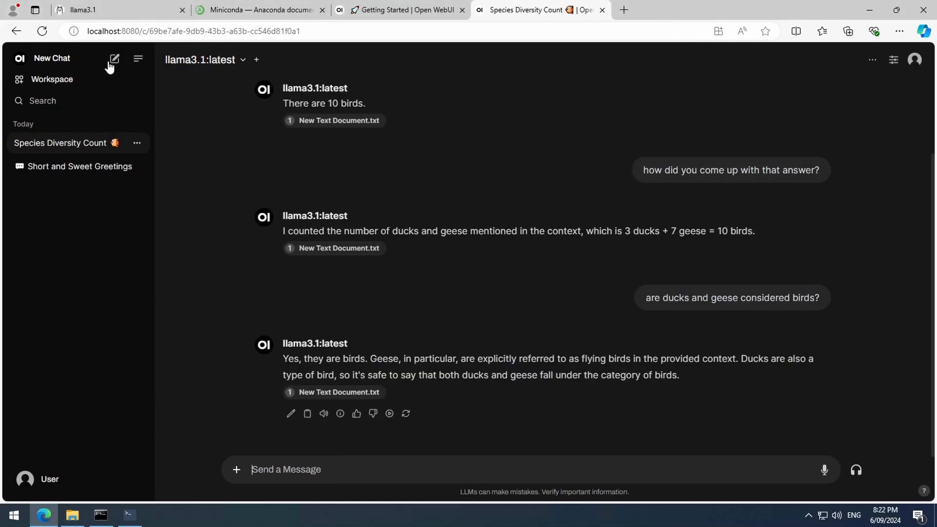
In a fresh chat, upload the edited text file and send 'how many animals are there?'.
left_click(114, 58)
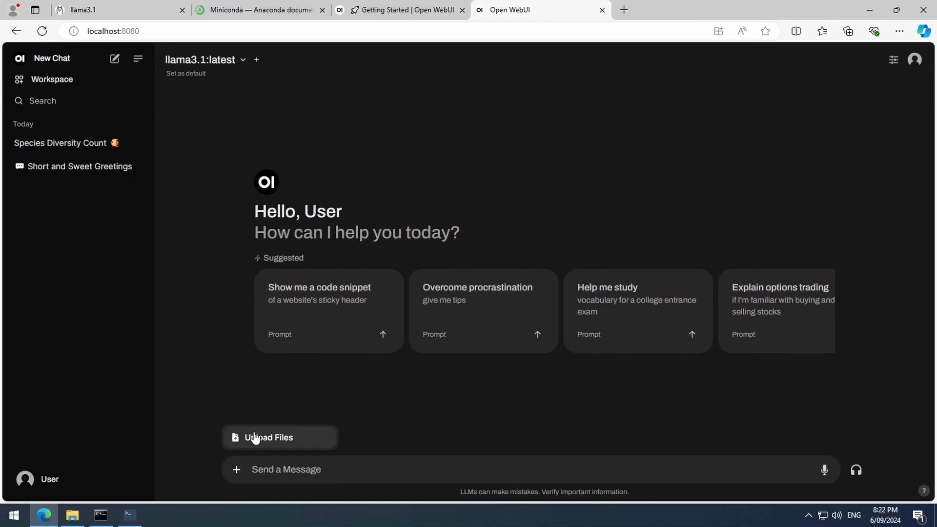
left_click(267, 437)
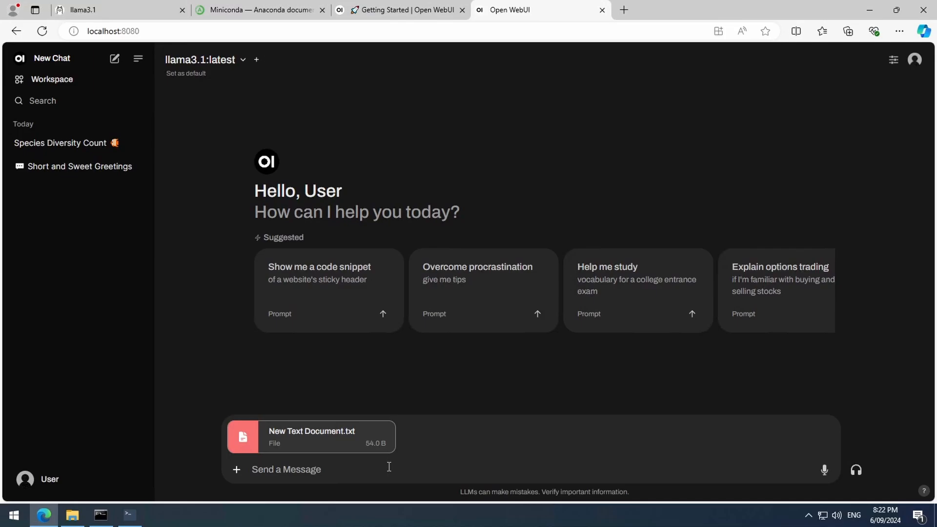
type("how many animals are there?")
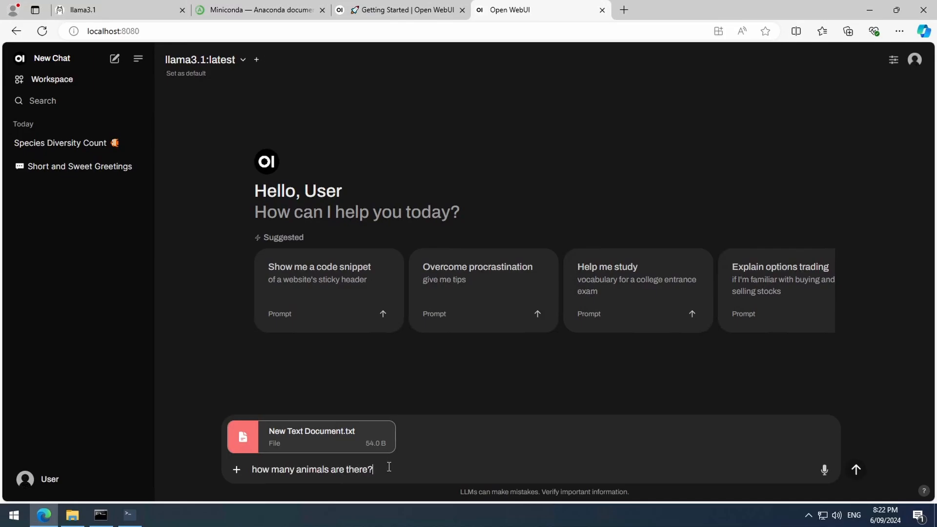
left_click(854, 469)
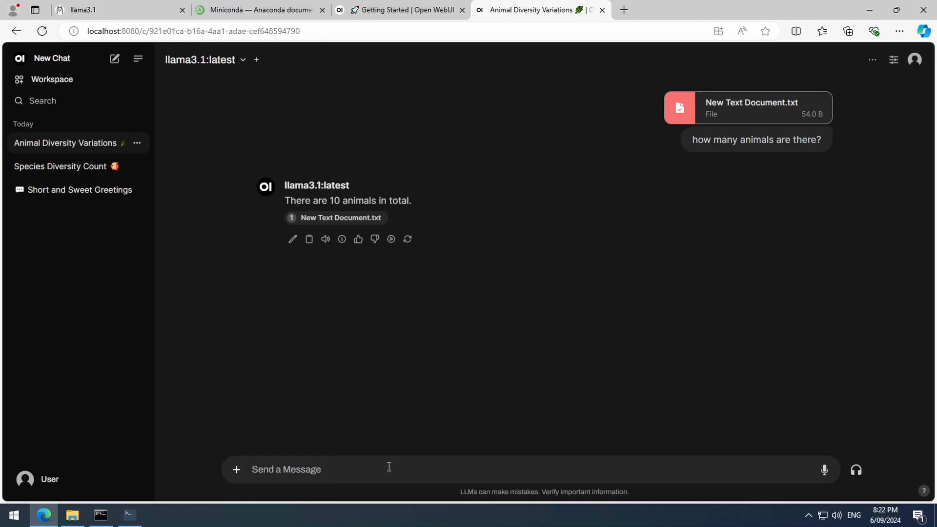
Send a follow-up asking for details of those 10 animals.
type("can you give me the details of these 10 animals?")
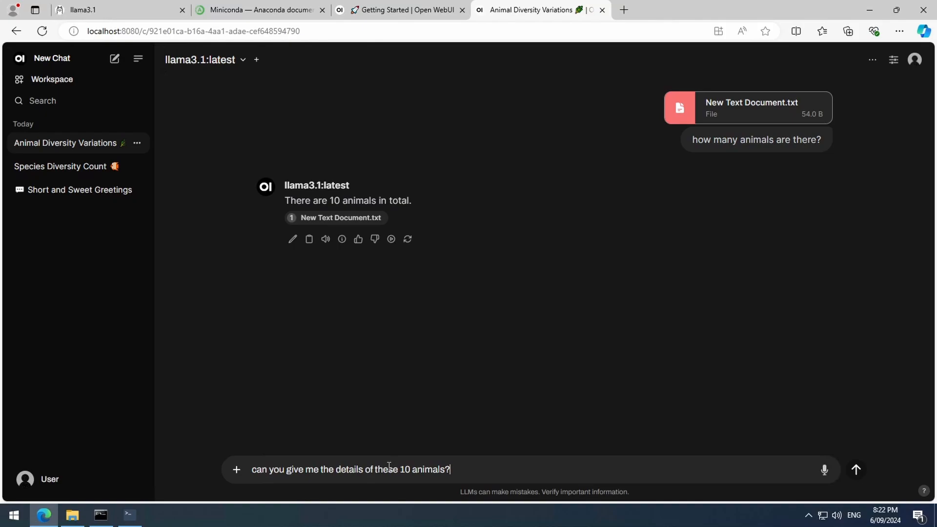
left_click(855, 469)
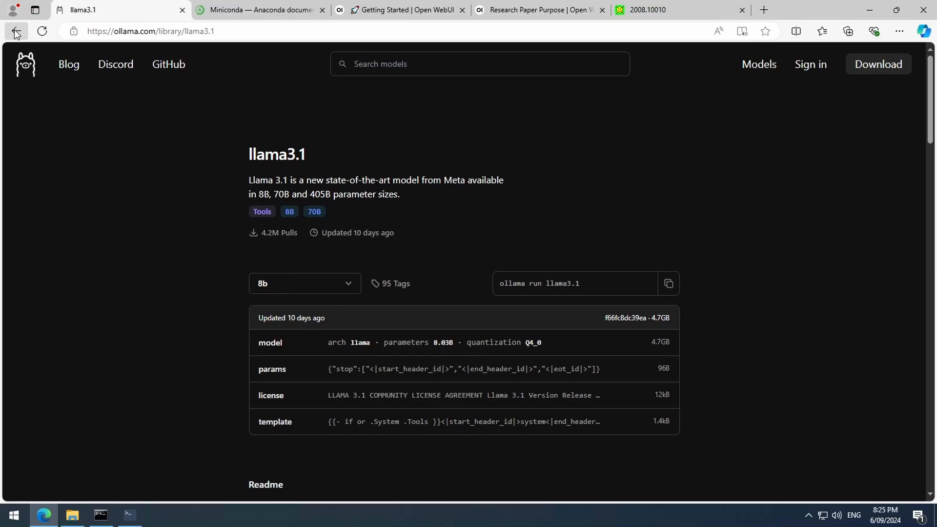
Go back to the Ollama model library and open the gemma2 model page.
left_click(16, 31)
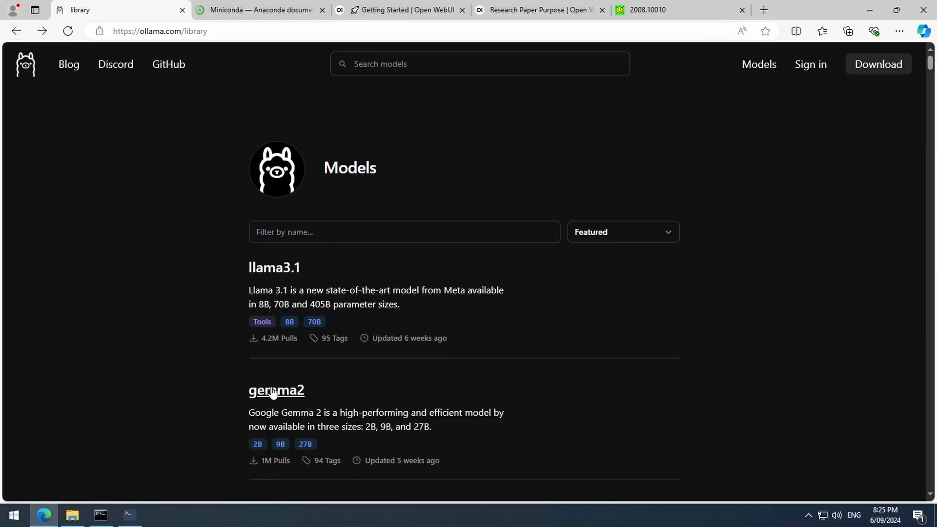
left_click(276, 390)
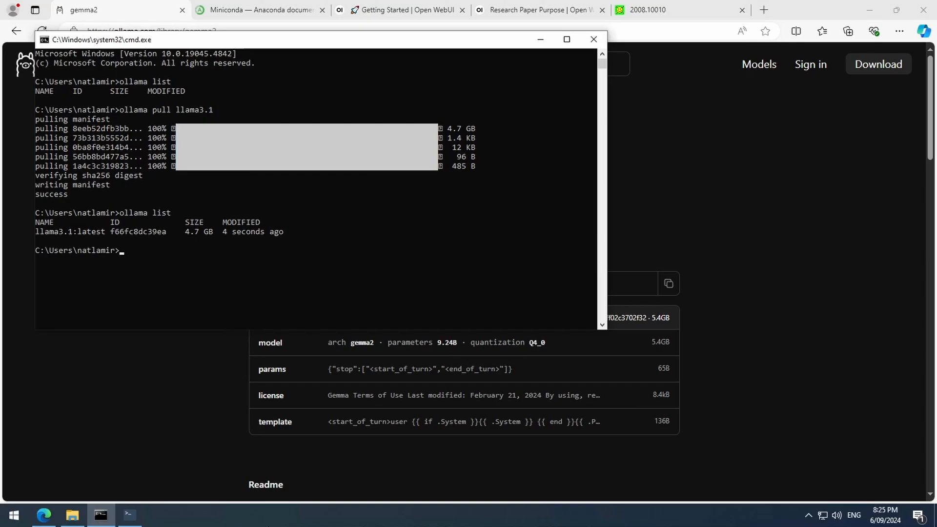
type("ol")
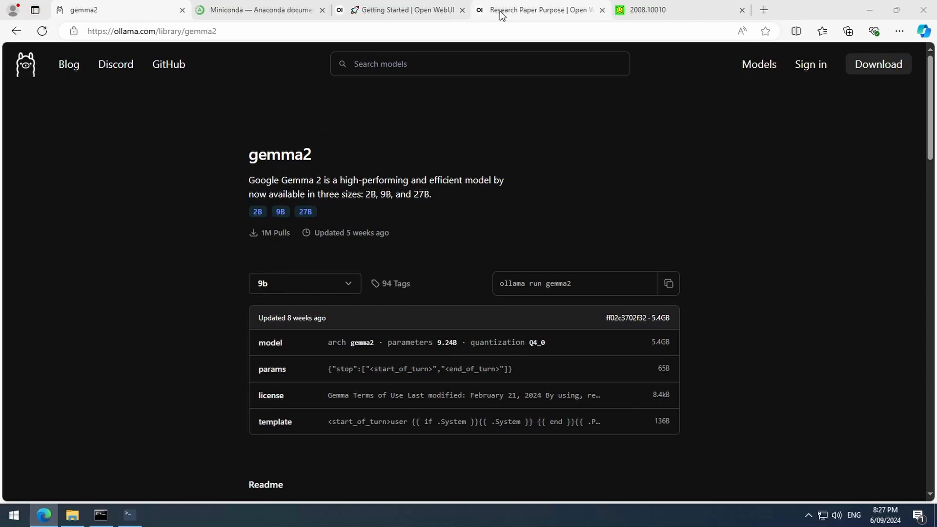
Switch to the Research Paper Purpose chat tab showing llama3.1's lip-sync answer.
left_click(537, 10)
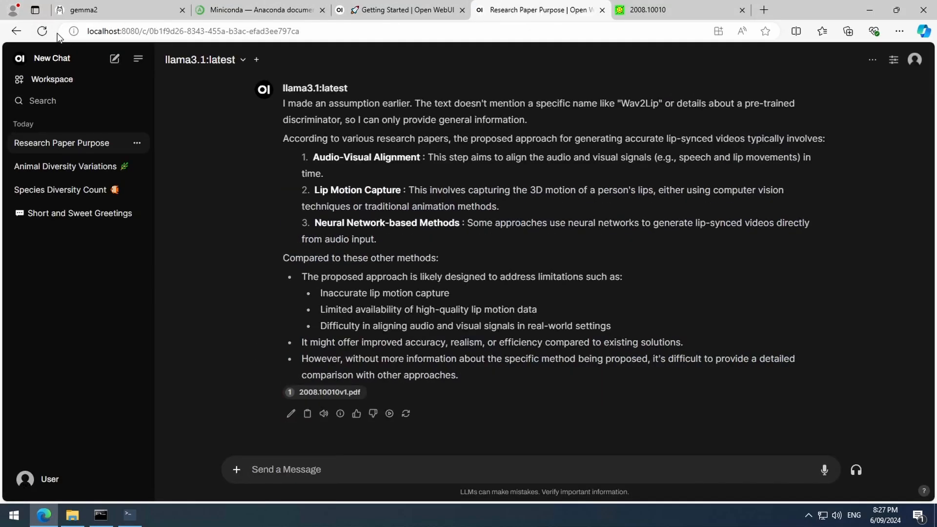
left_click(205, 60)
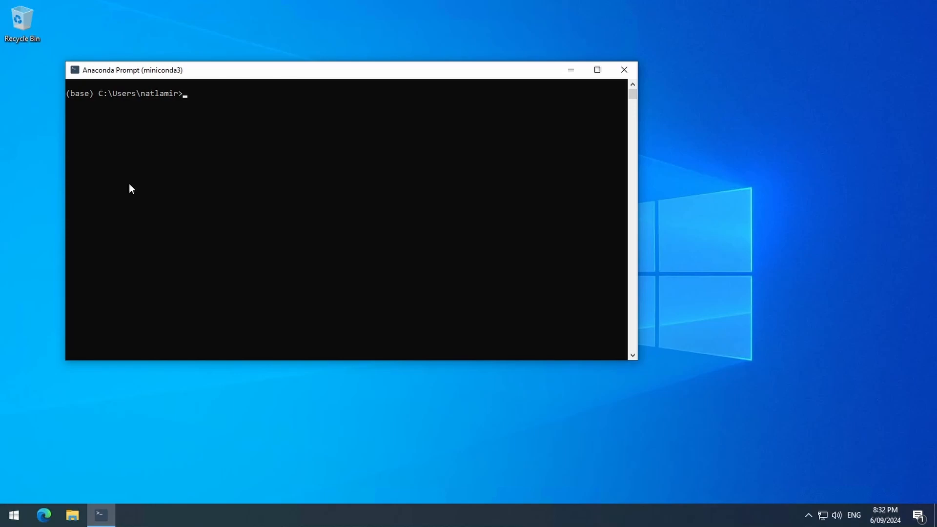
Run conda activate open-webui and open-webui serve to relaunch the server on port 8080.
type("conda activate open-webui")
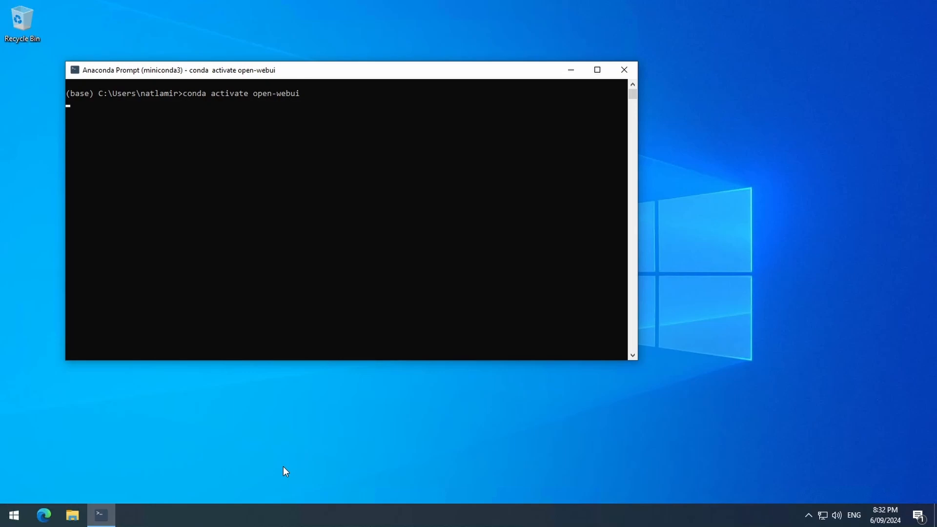
type("open")
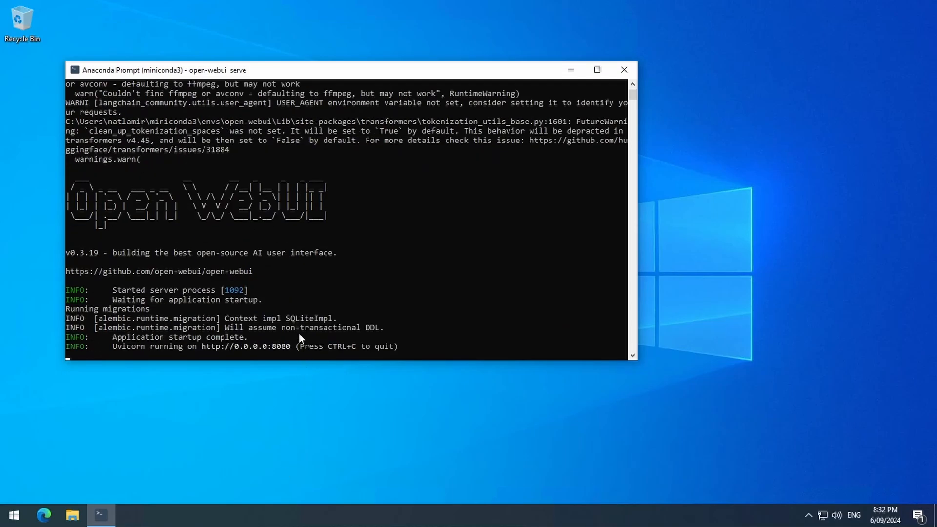
left_click(43, 518)
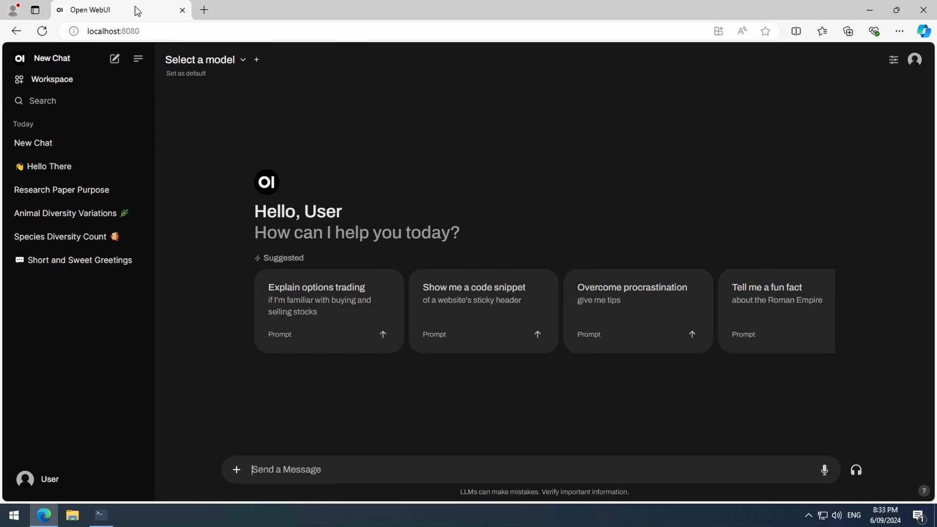
mouse_move(802, 517)
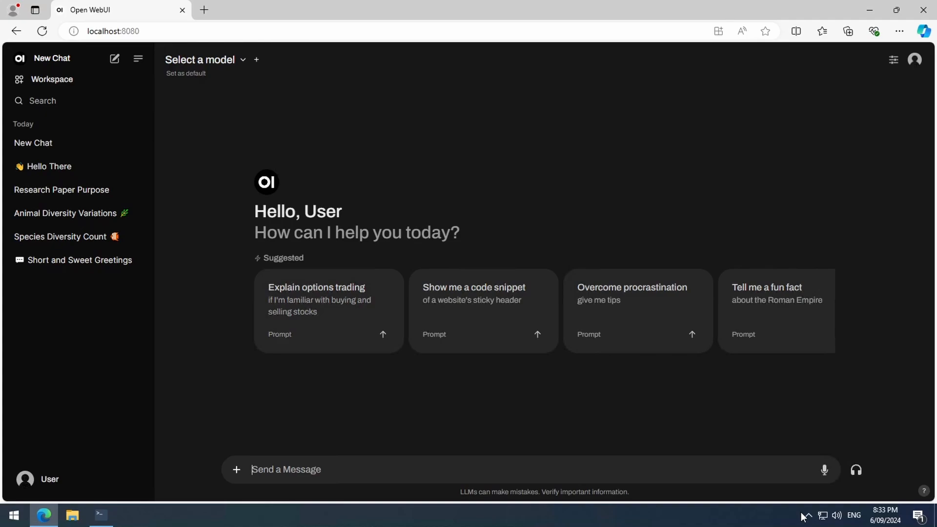
mouse_move(796, 492)
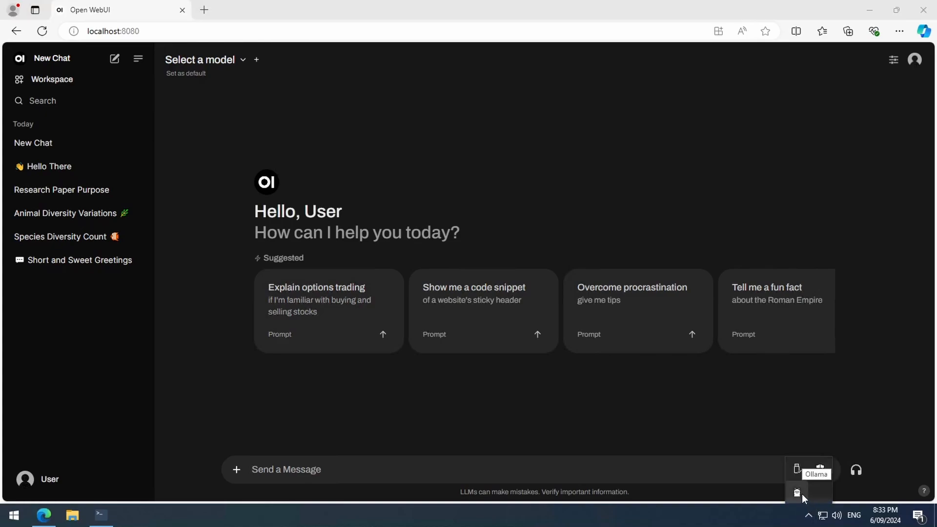